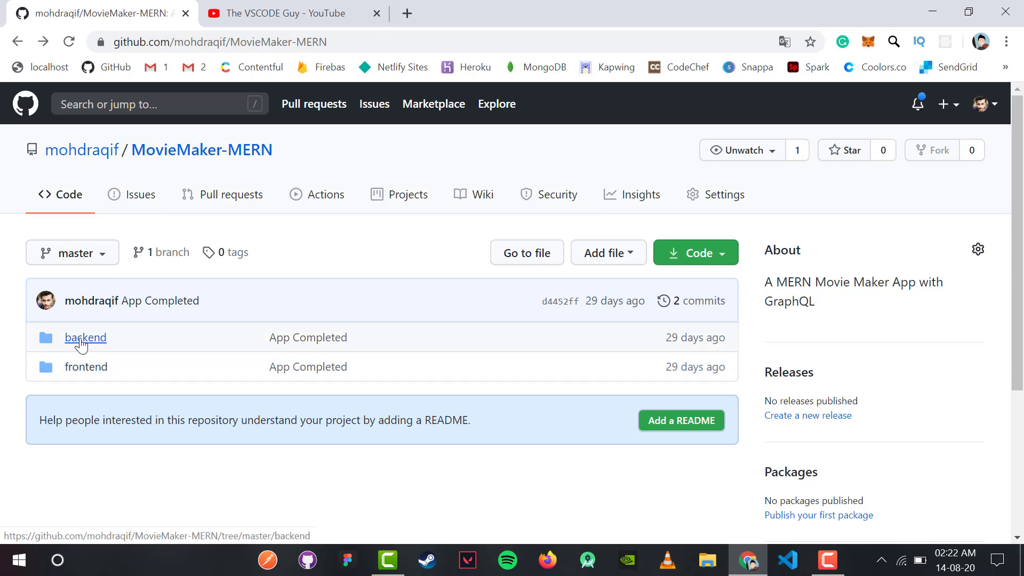
{"action": "mouse_move", "coordinate": [105, 353]}
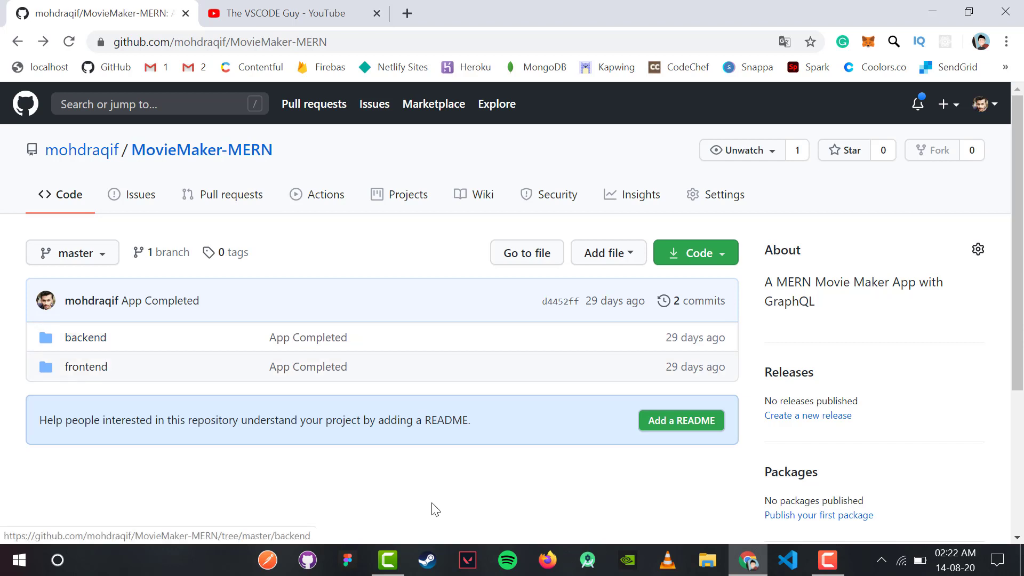
{"action": "mouse_move", "coordinate": [77, 346]}
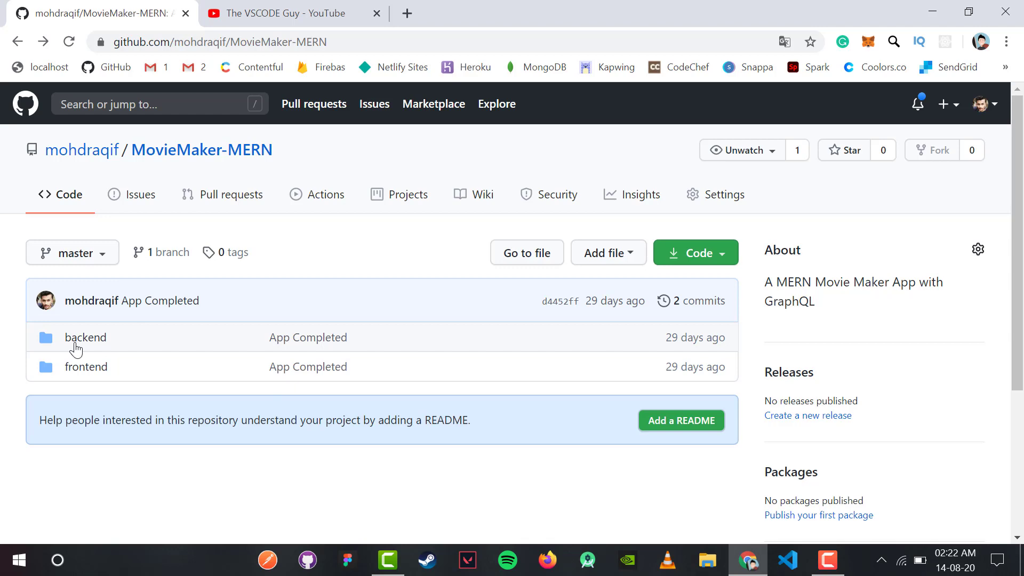
Browse the repository's backend and frontend/src folders and note its web address.
{"action": "left_click", "coordinate": [86, 337]}
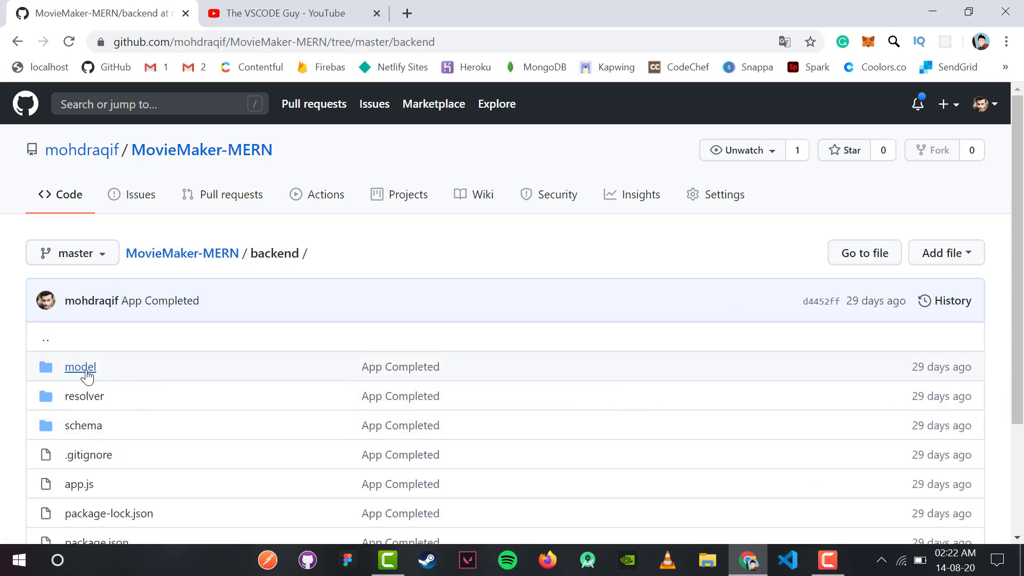
{"action": "scroll", "scroll_direction": "down", "scroll_amount": 3}
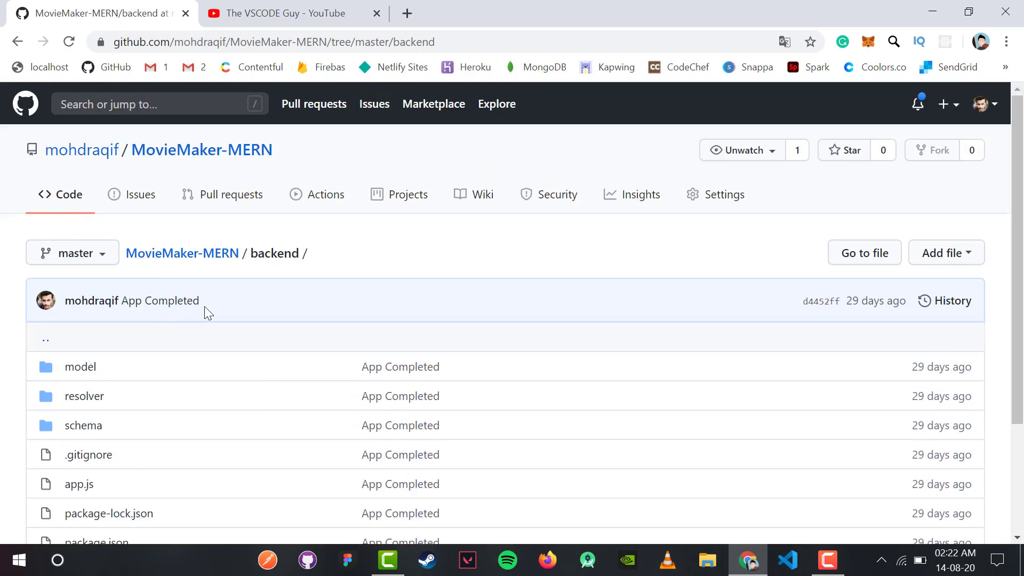
{"action": "left_click", "coordinate": [181, 252]}
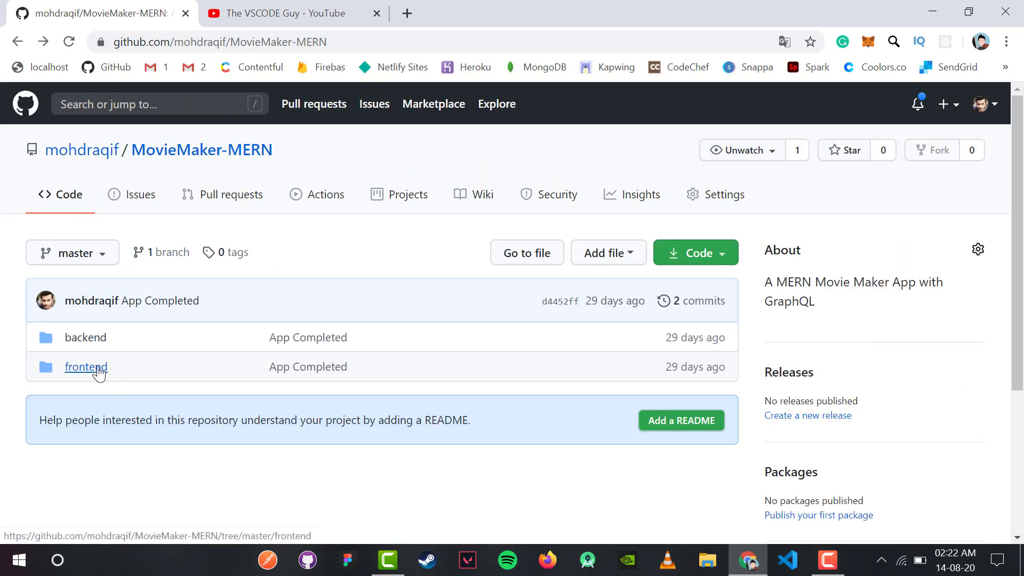
{"action": "left_click", "coordinate": [85, 365]}
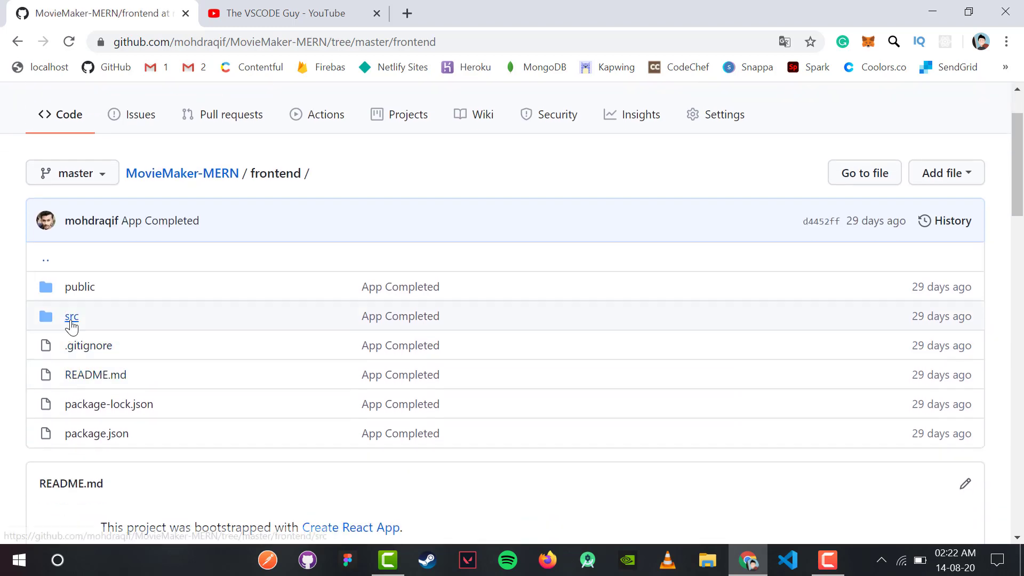
{"action": "left_click", "coordinate": [70, 315]}
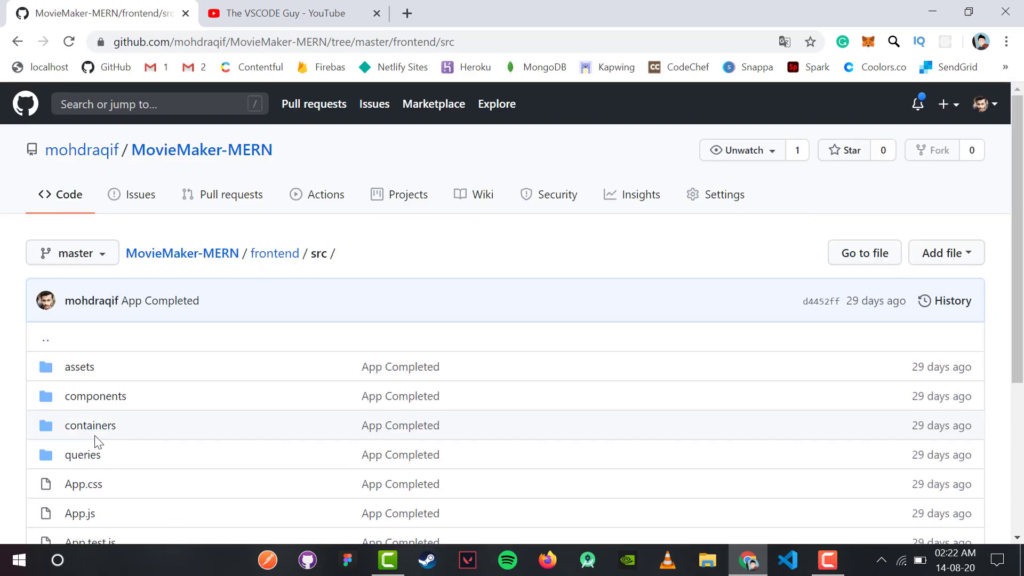
{"action": "left_click", "coordinate": [274, 254]}
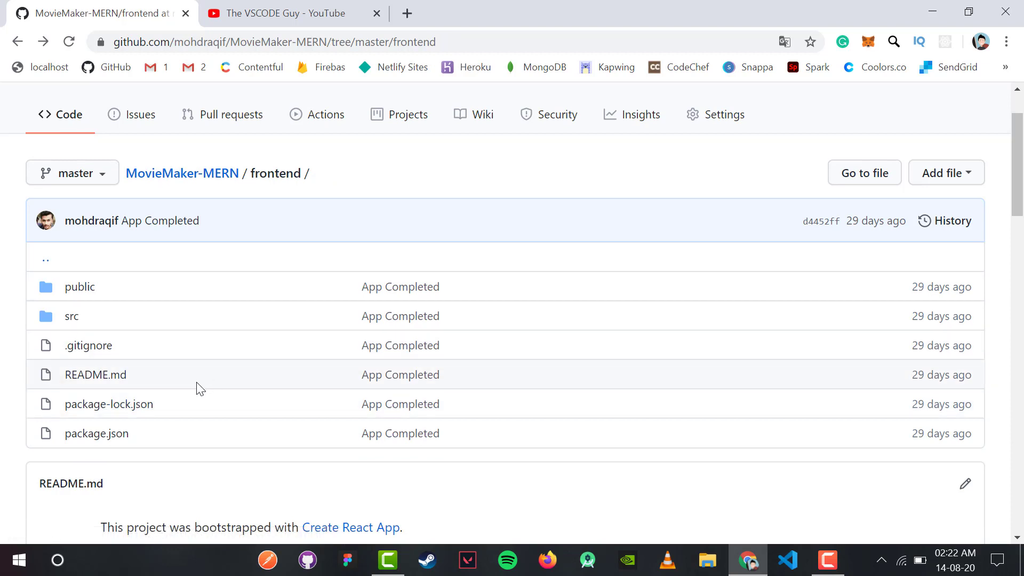
{"action": "left_click", "coordinate": [182, 173]}
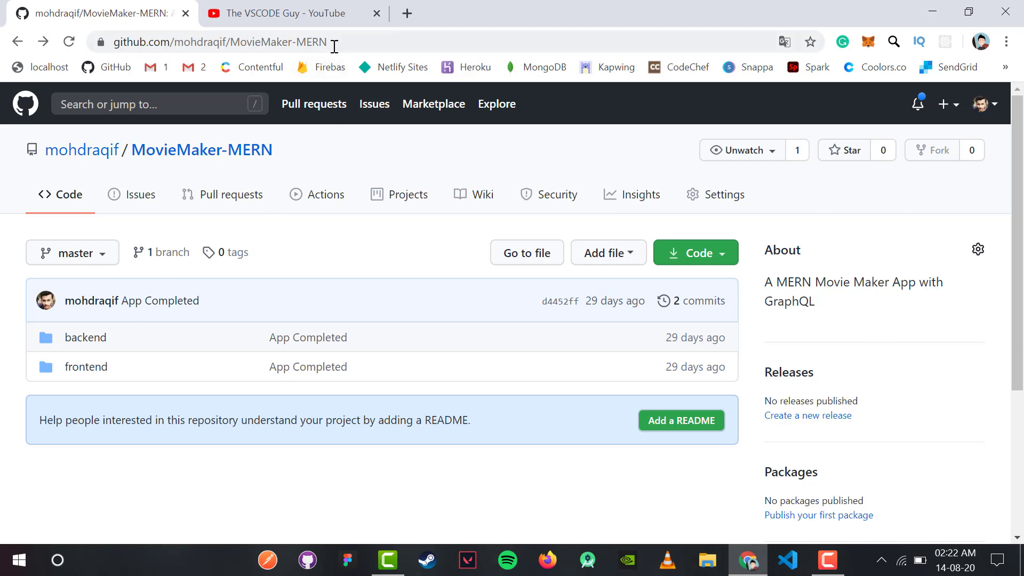
{"action": "left_click", "coordinate": [219, 41]}
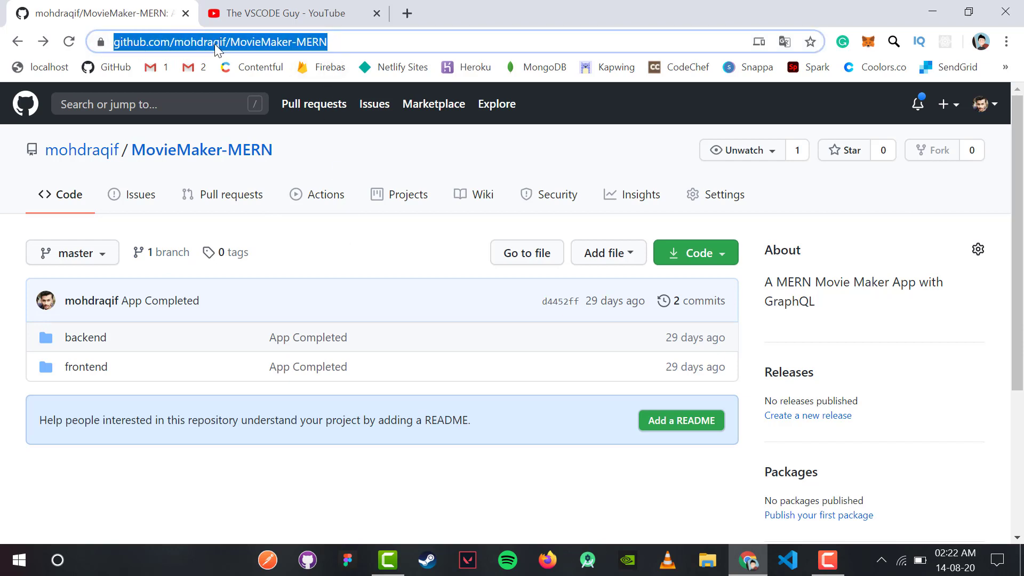
{"action": "left_click", "coordinate": [300, 163]}
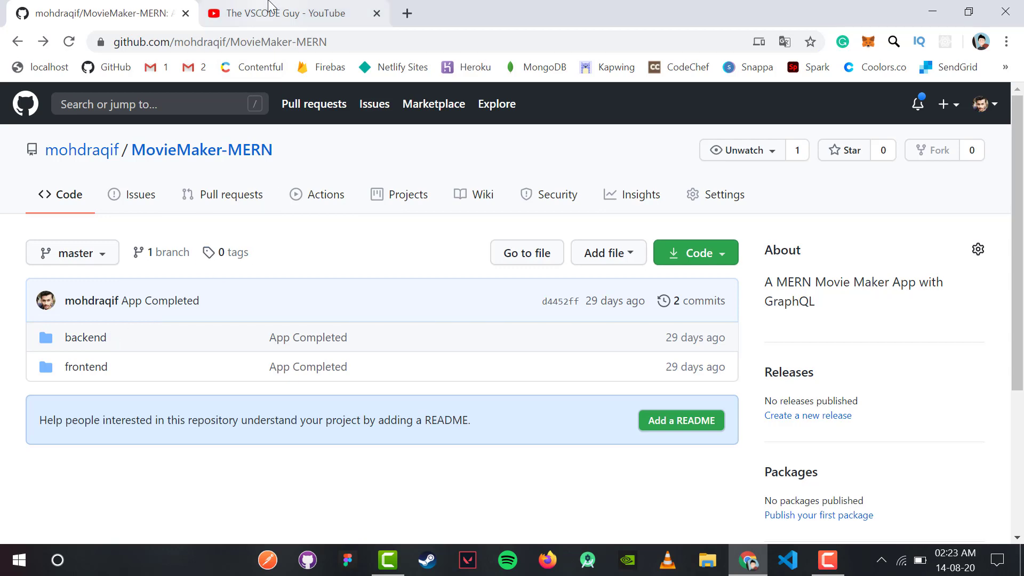
Show The VSCODE Guy channel page and scroll through its uploaded videos.
{"action": "left_click", "coordinate": [280, 12]}
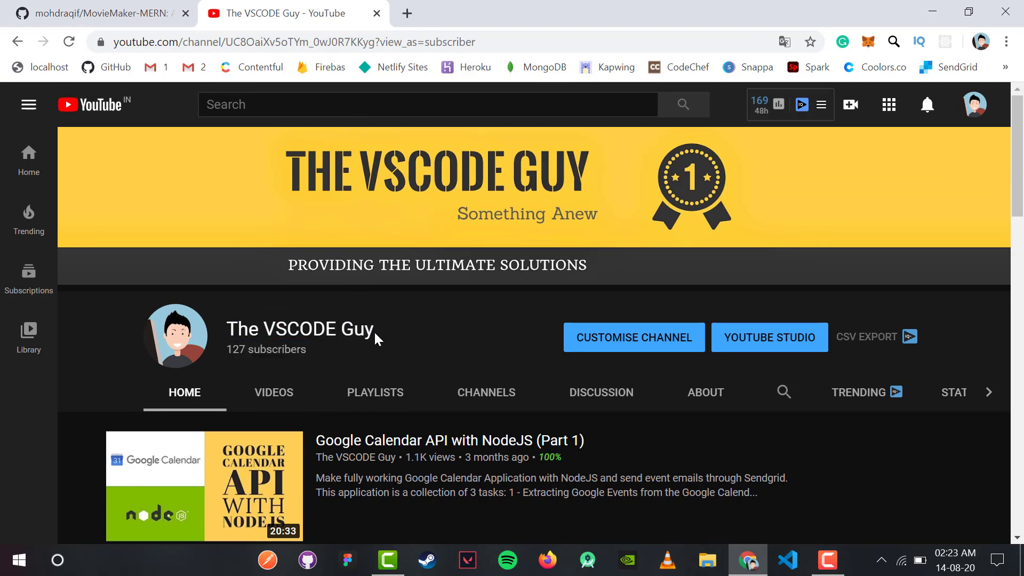
{"action": "mouse_move", "coordinate": [521, 328]}
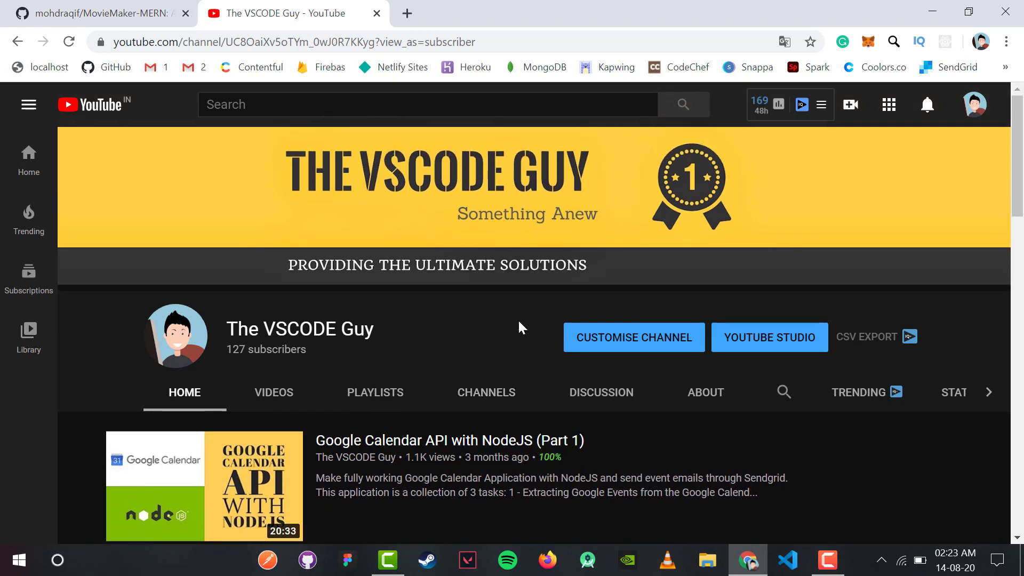
{"action": "mouse_move", "coordinate": [467, 330]}
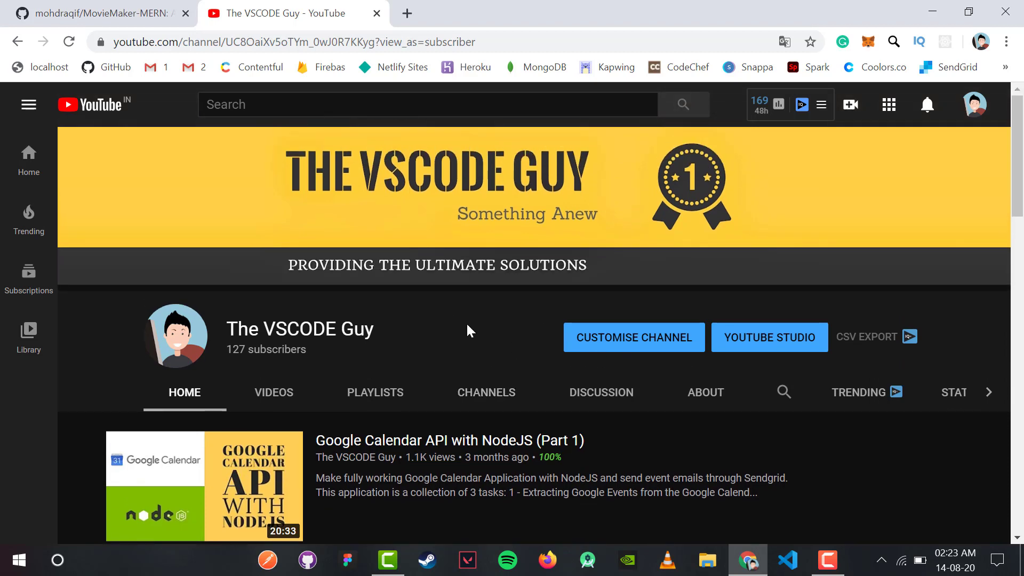
{"action": "mouse_move", "coordinate": [493, 324]}
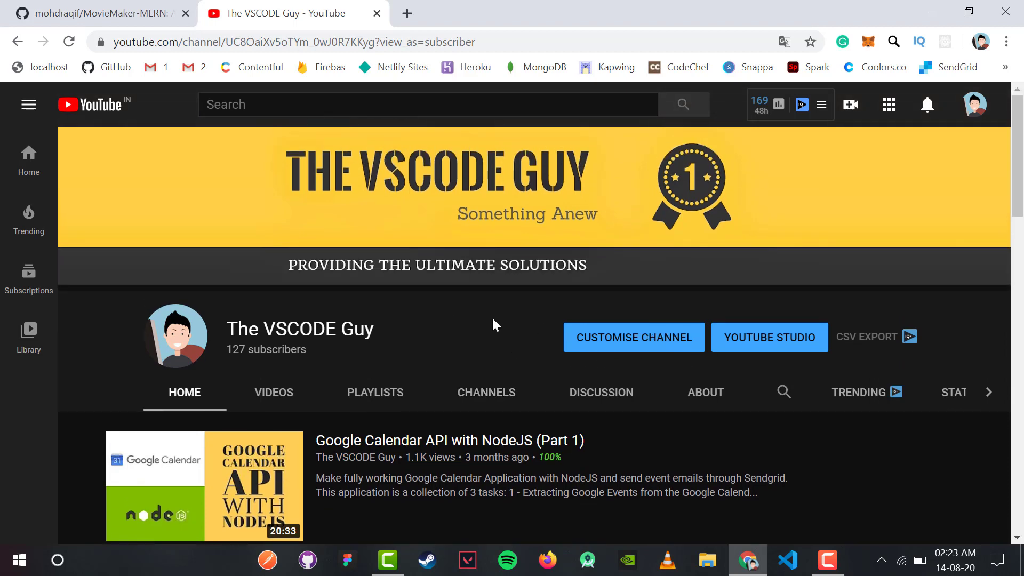
{"action": "scroll", "scroll_direction": "down", "scroll_amount": 3}
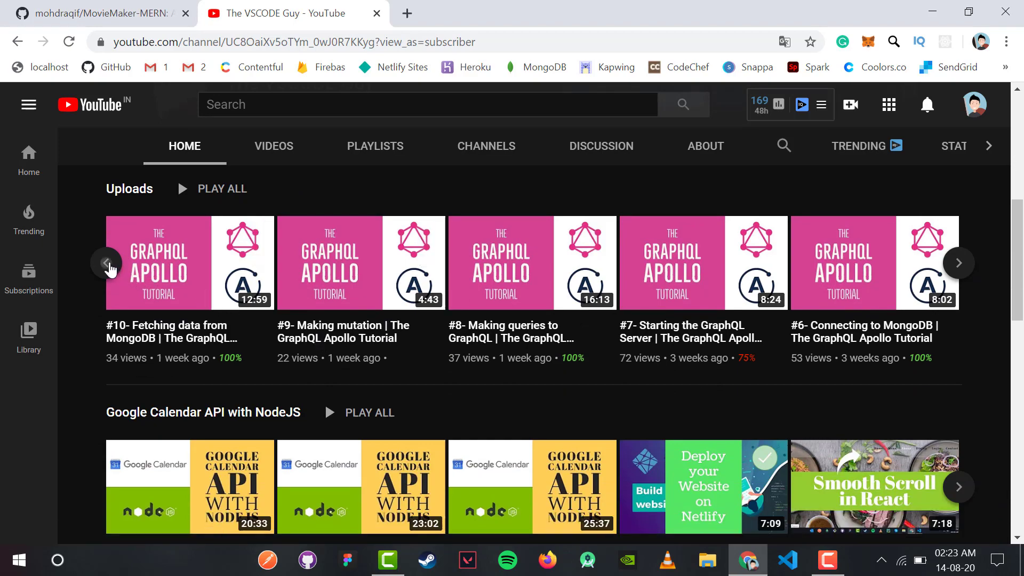
{"action": "left_click", "coordinate": [108, 262]}
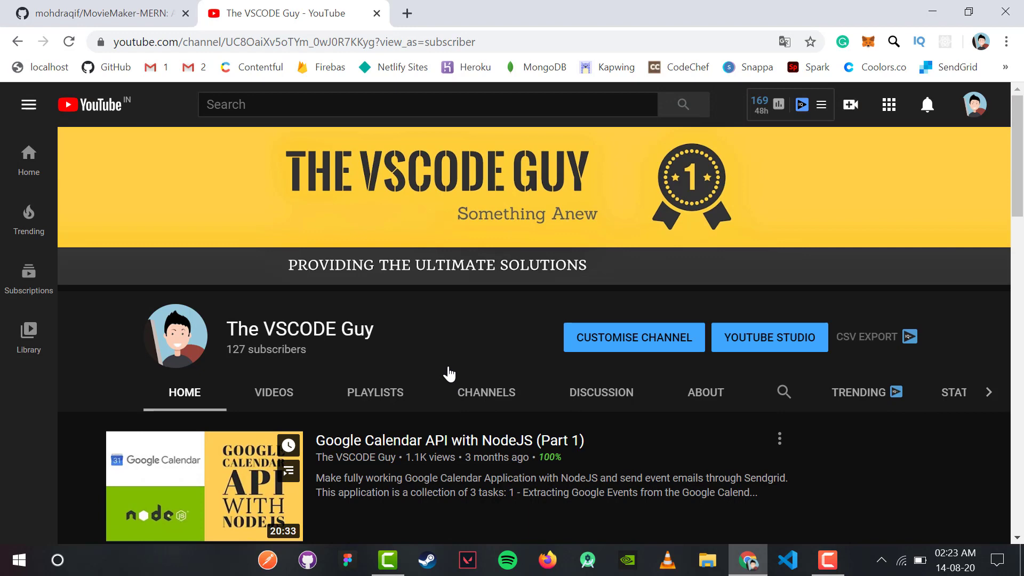
{"action": "mouse_move", "coordinate": [400, 347]}
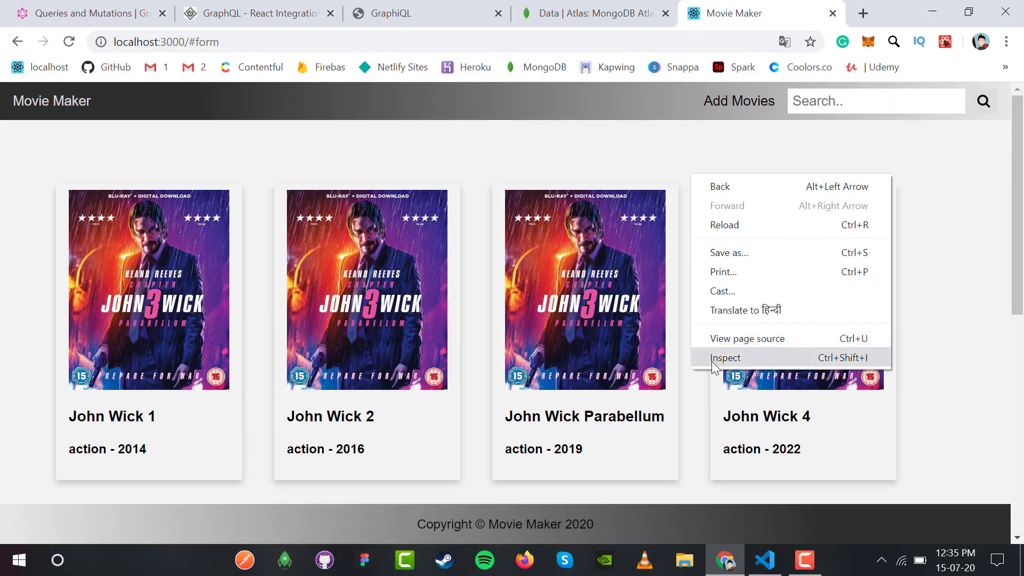
Open the browser developer tools beside the four John Wick movie cards.
{"action": "left_click", "coordinate": [725, 357]}
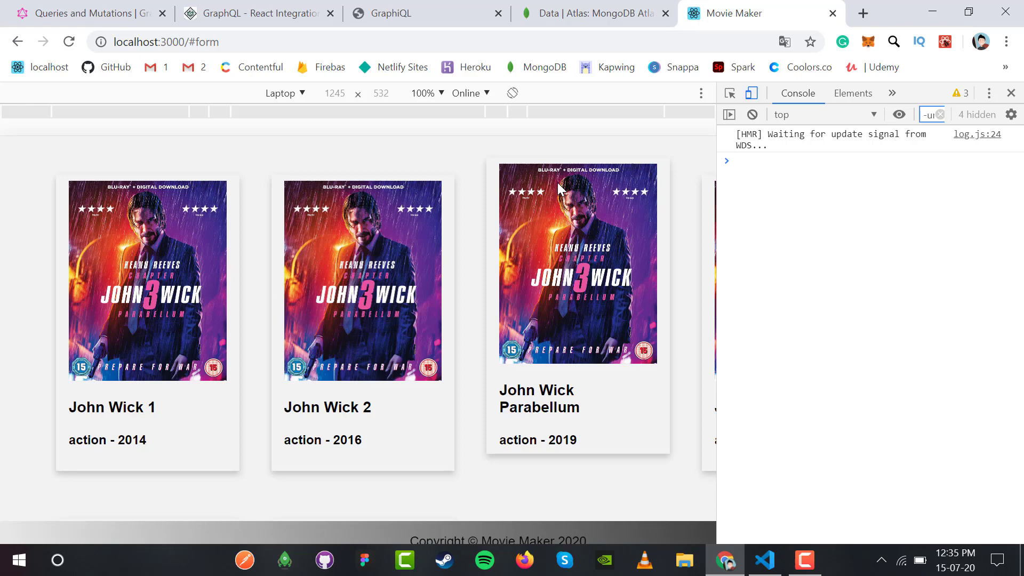
{"action": "mouse_move", "coordinate": [252, 477]}
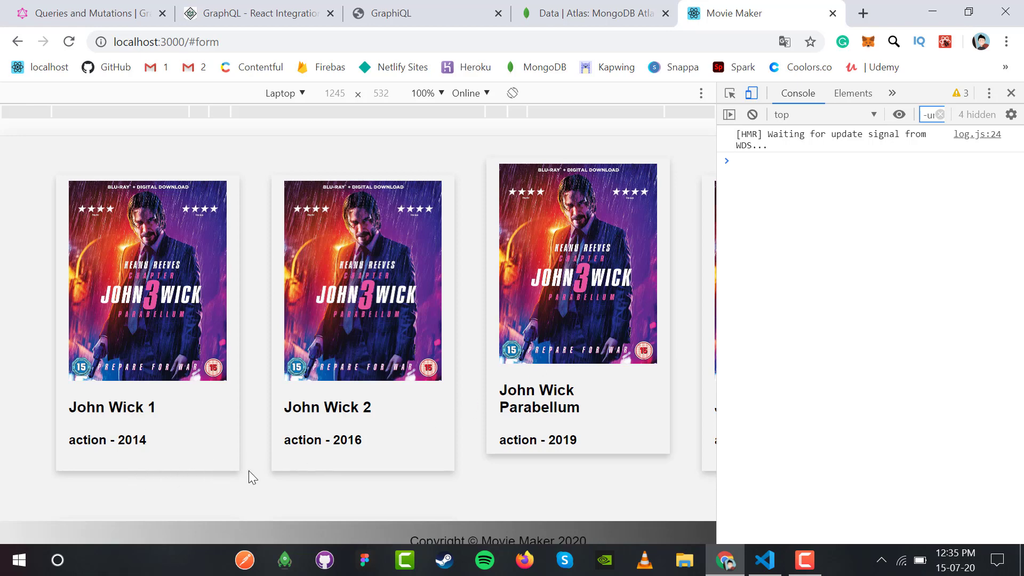
{"action": "mouse_move", "coordinate": [671, 469]}
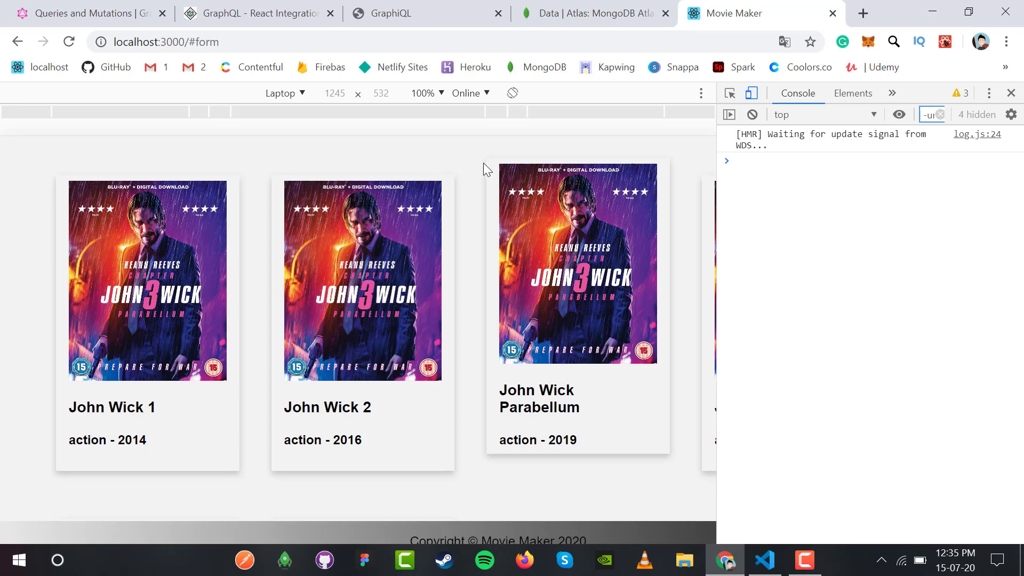
{"action": "mouse_move", "coordinate": [810, 215]}
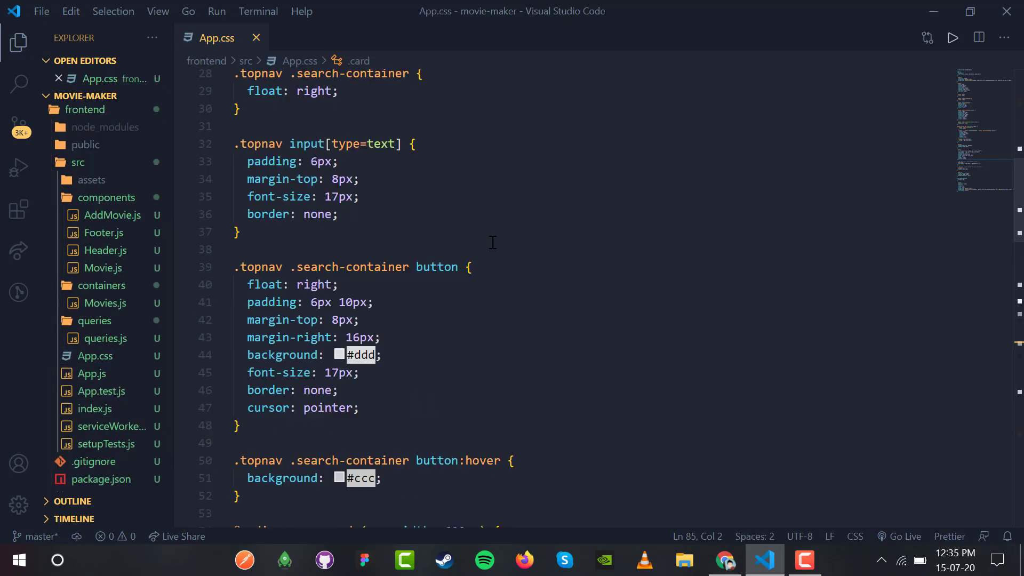
Scroll App.css in VS Code down to the .movies and .card rules.
{"action": "left_click", "coordinate": [724, 560]}
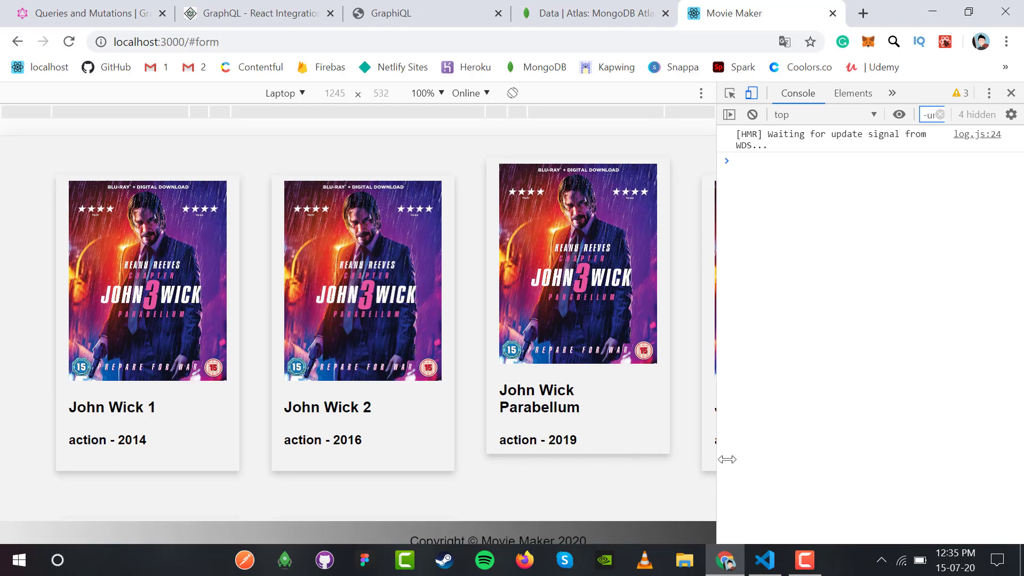
{"action": "left_click", "coordinate": [763, 560]}
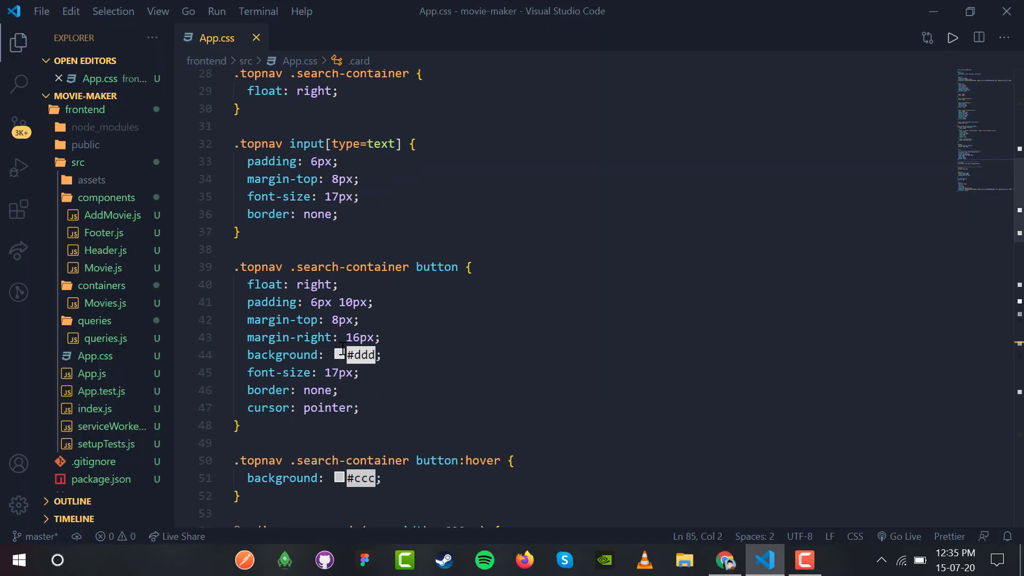
{"action": "scroll", "scroll_direction": "down", "scroll_amount": 3}
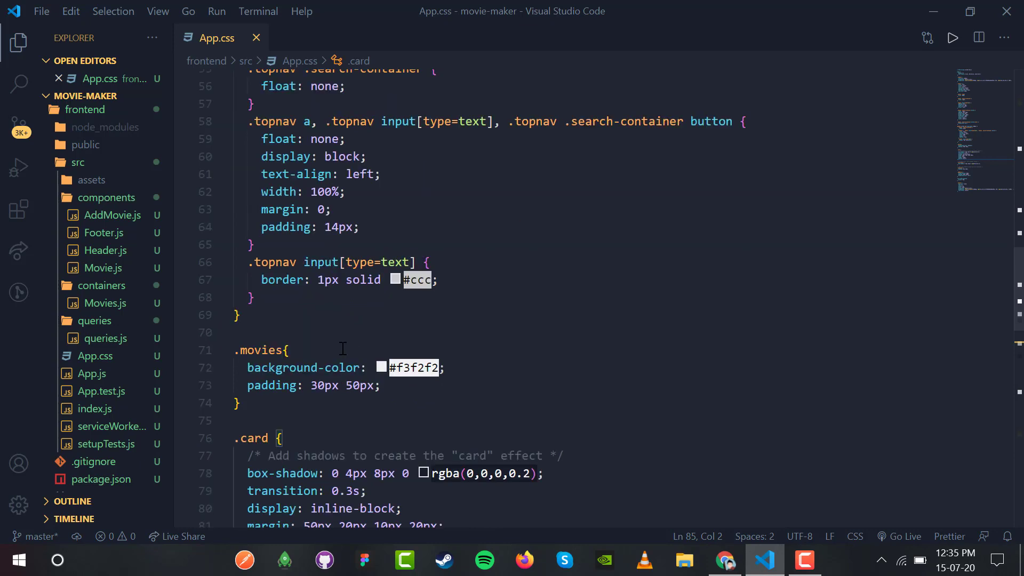
{"action": "scroll", "scroll_direction": "down", "scroll_amount": 3}
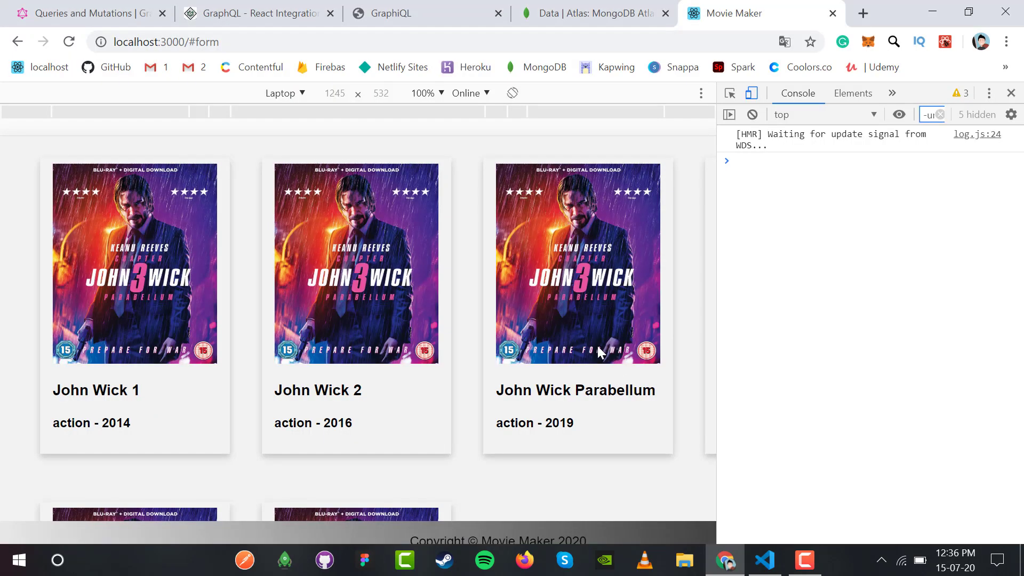
{"action": "mouse_move", "coordinate": [694, 458]}
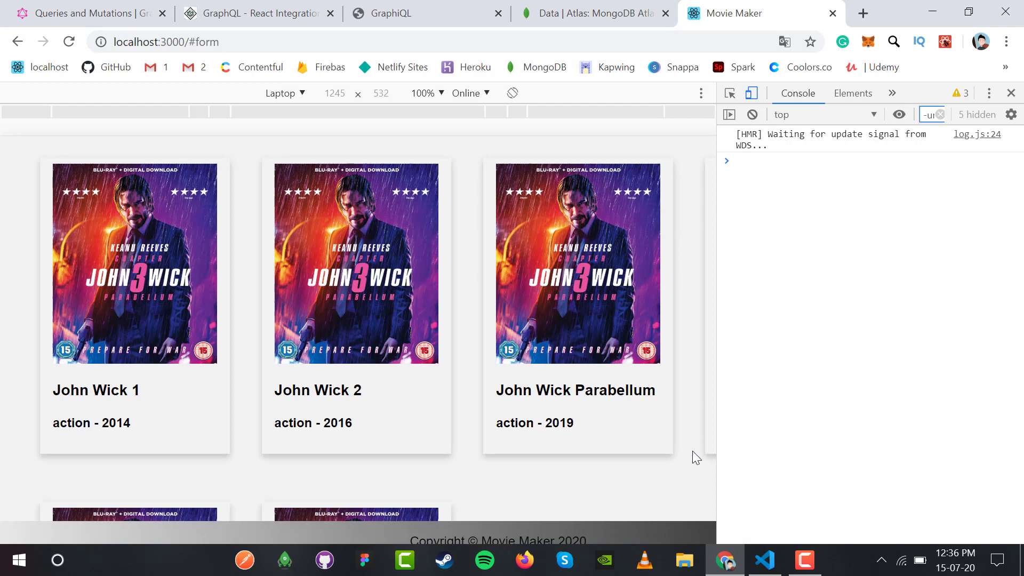
{"action": "mouse_move", "coordinate": [671, 249]}
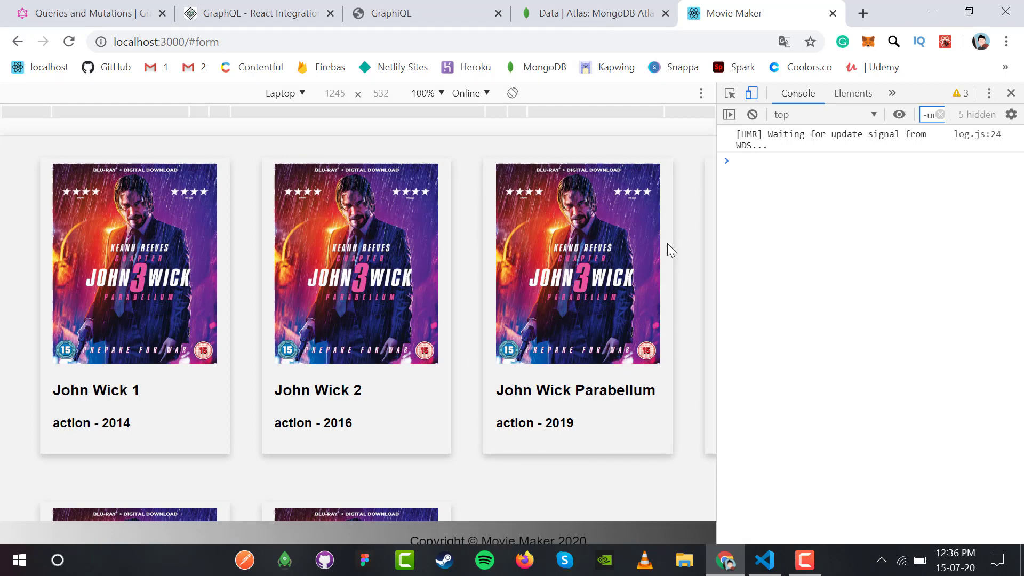
{"action": "mouse_move", "coordinate": [776, 274]}
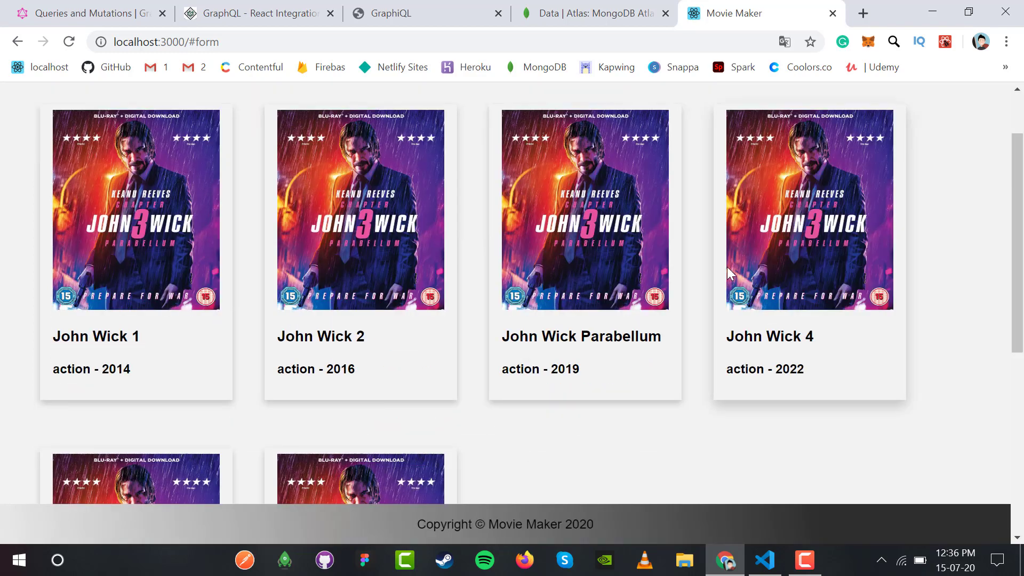
Inspect the page and set a slower network speed in the DevTools Network panel.
{"action": "right_click", "coordinate": [729, 274]}
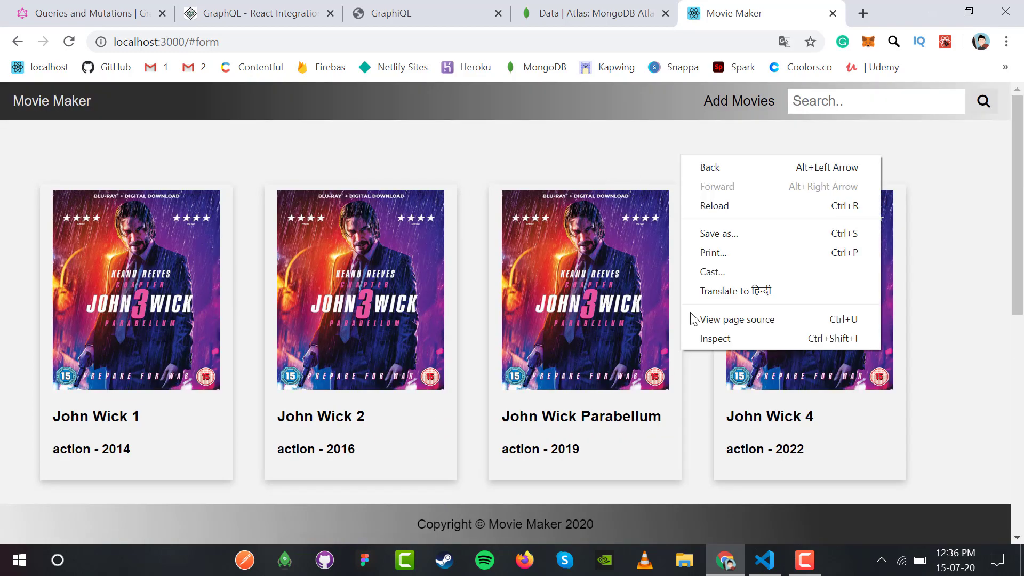
{"action": "left_click", "coordinate": [715, 338]}
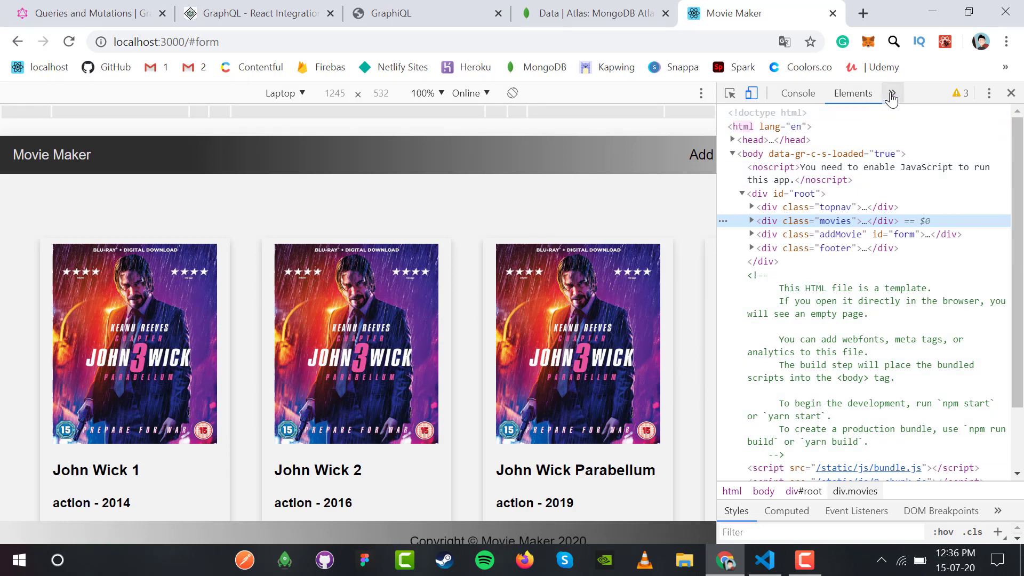
{"action": "left_click", "coordinate": [891, 93]}
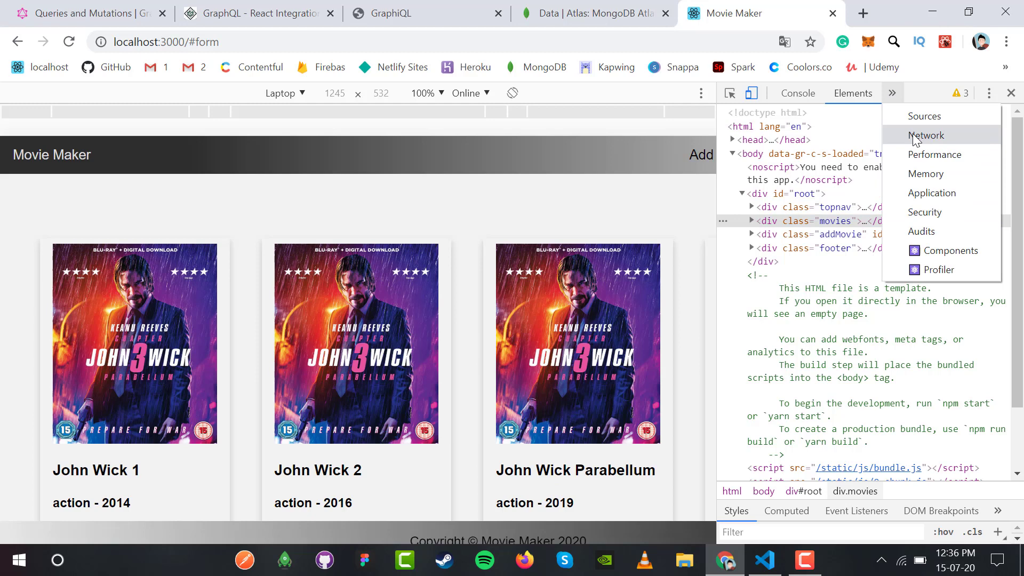
{"action": "left_click", "coordinate": [926, 135]}
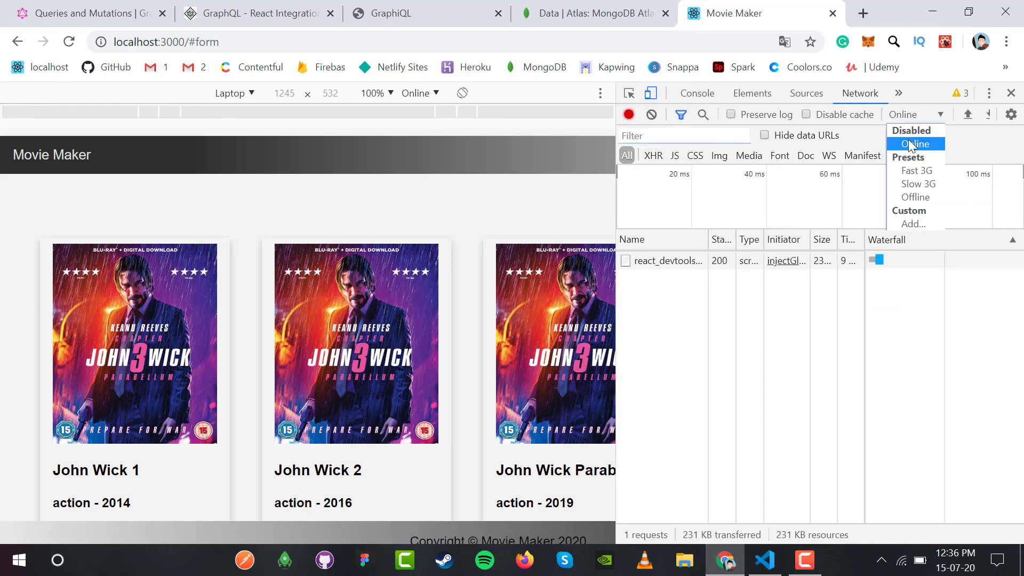
{"action": "left_click", "coordinate": [916, 183]}
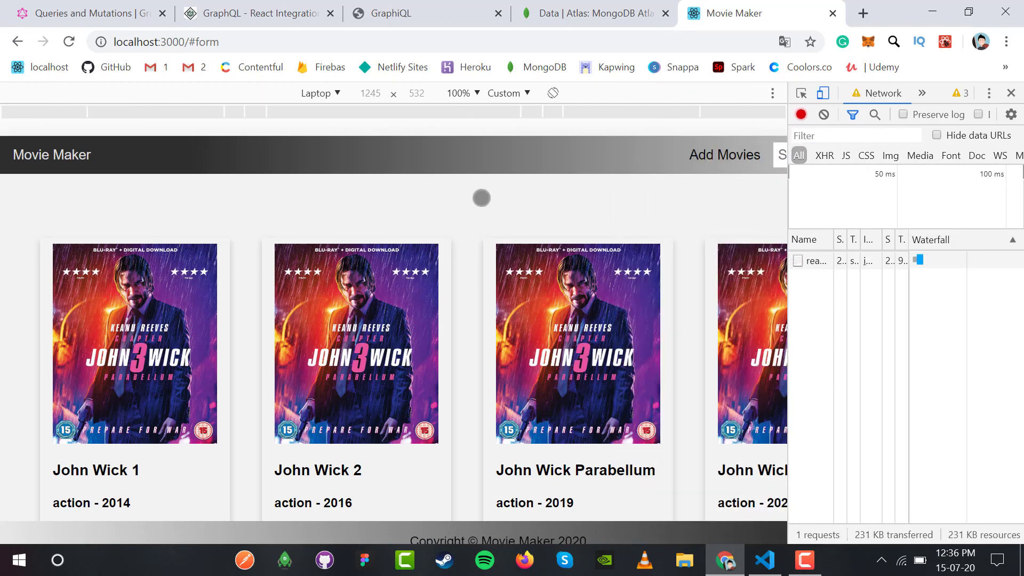
Reload Movie Maker twice on the throttled network, then move to the MongoDB Atlas data page.
{"action": "left_click", "coordinate": [68, 42]}
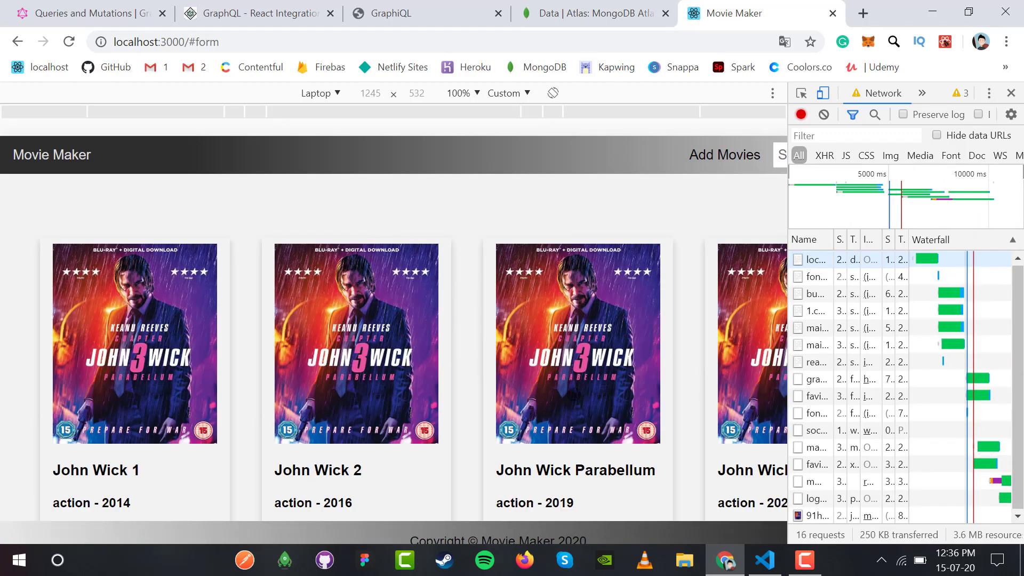
{"action": "left_click", "coordinate": [68, 41]}
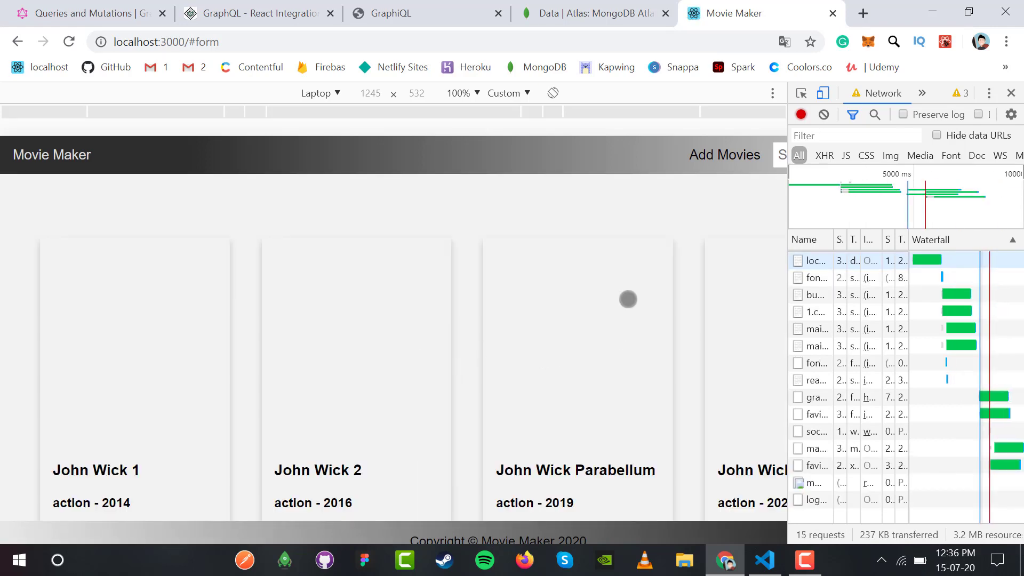
{"action": "left_click", "coordinate": [593, 13]}
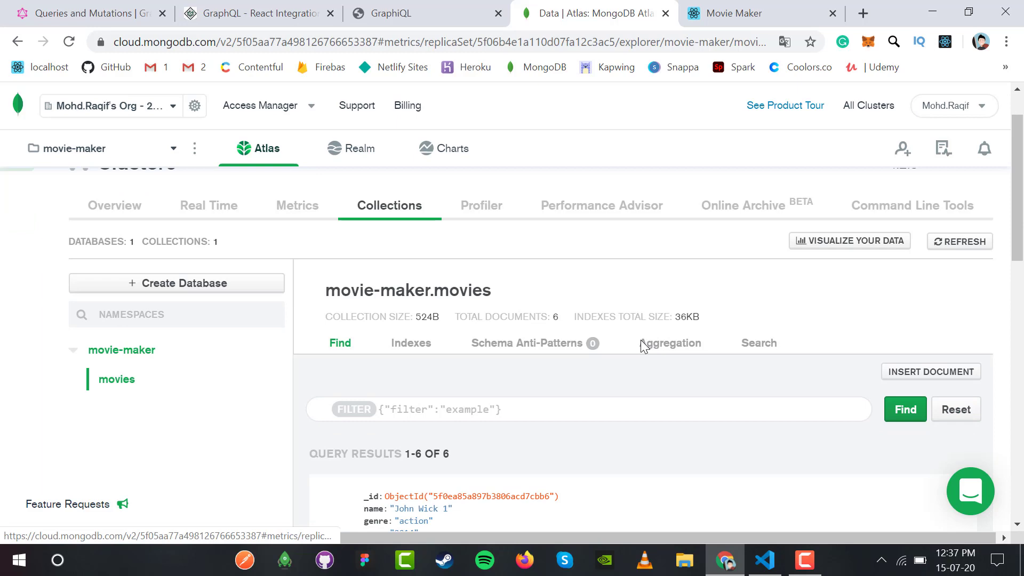
Drop the movies collection by confirming its name 'movies', then return to Movie Maker.
{"action": "scroll", "scroll_direction": "down", "scroll_amount": 3}
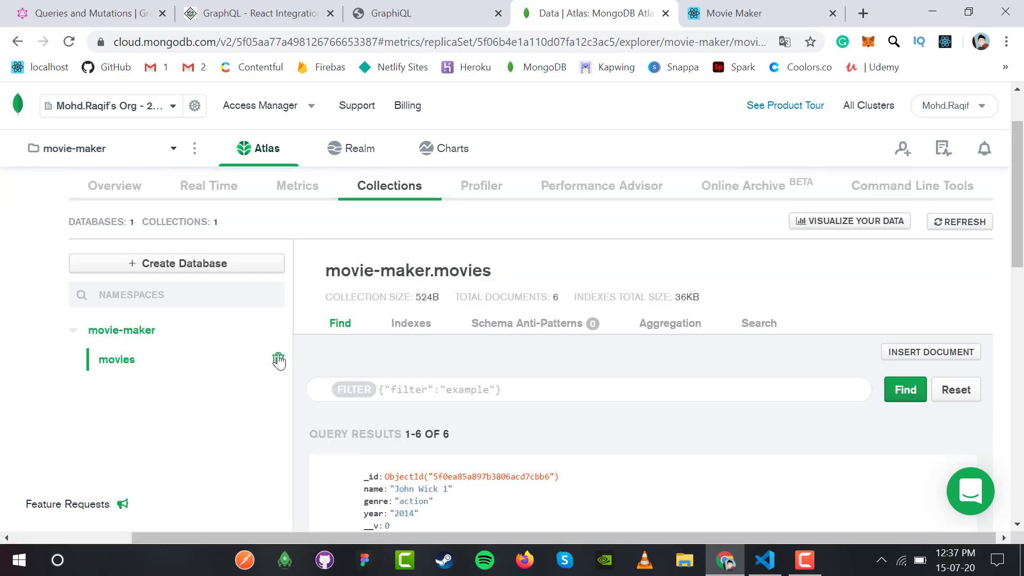
{"action": "left_click", "coordinate": [278, 359]}
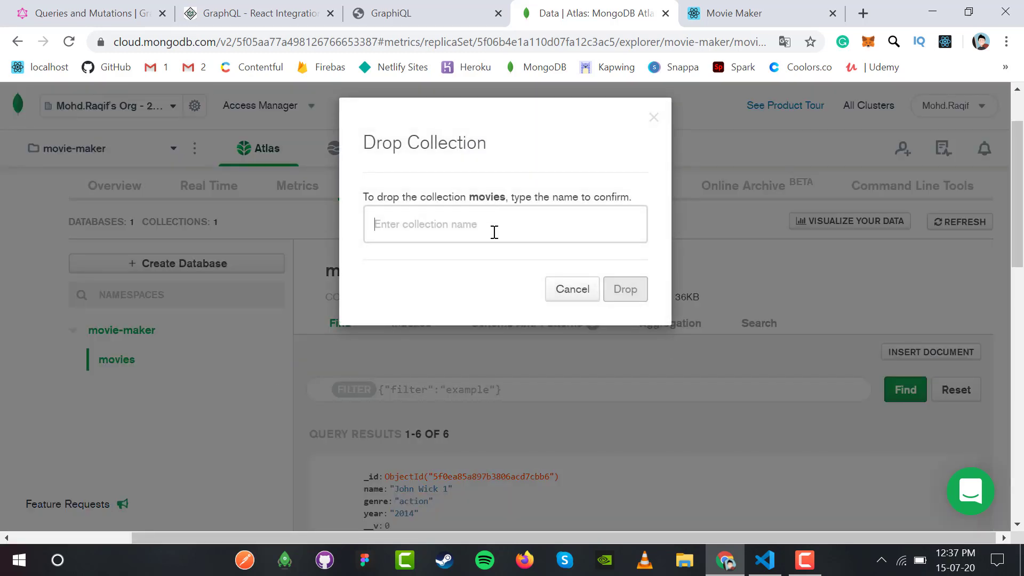
{"action": "type", "text": "movies"}
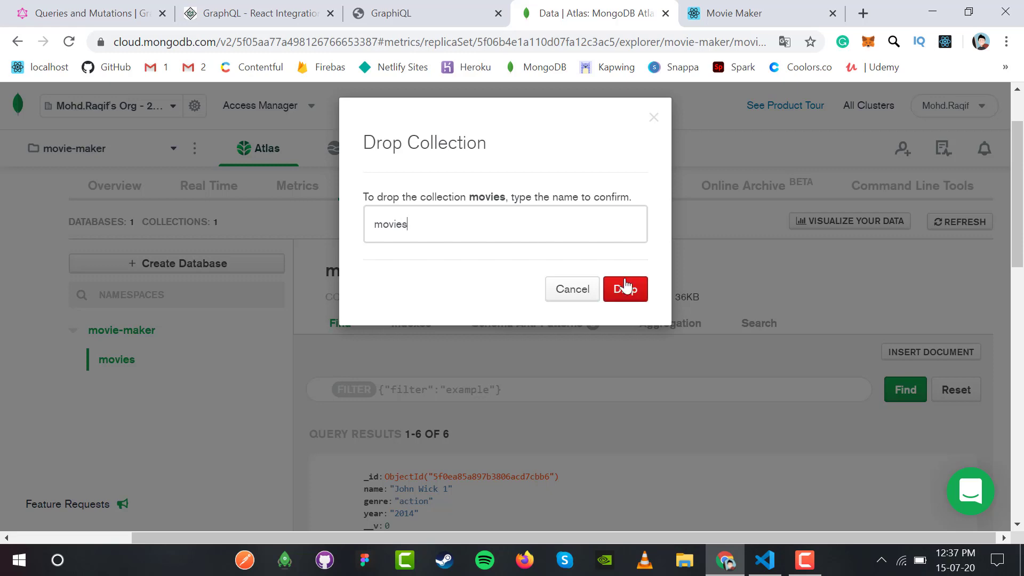
{"action": "left_click", "coordinate": [623, 289]}
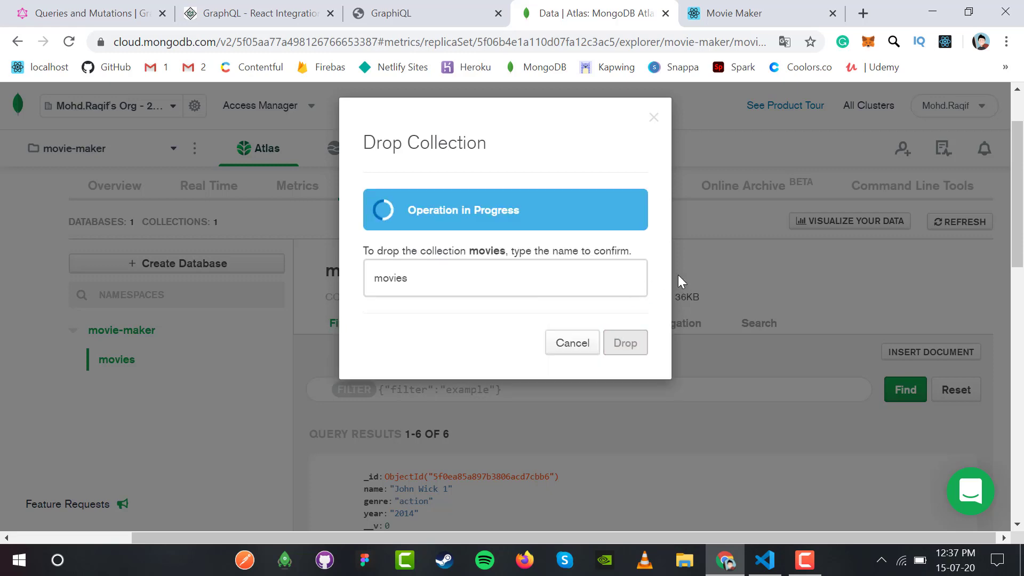
{"action": "left_click", "coordinate": [624, 342]}
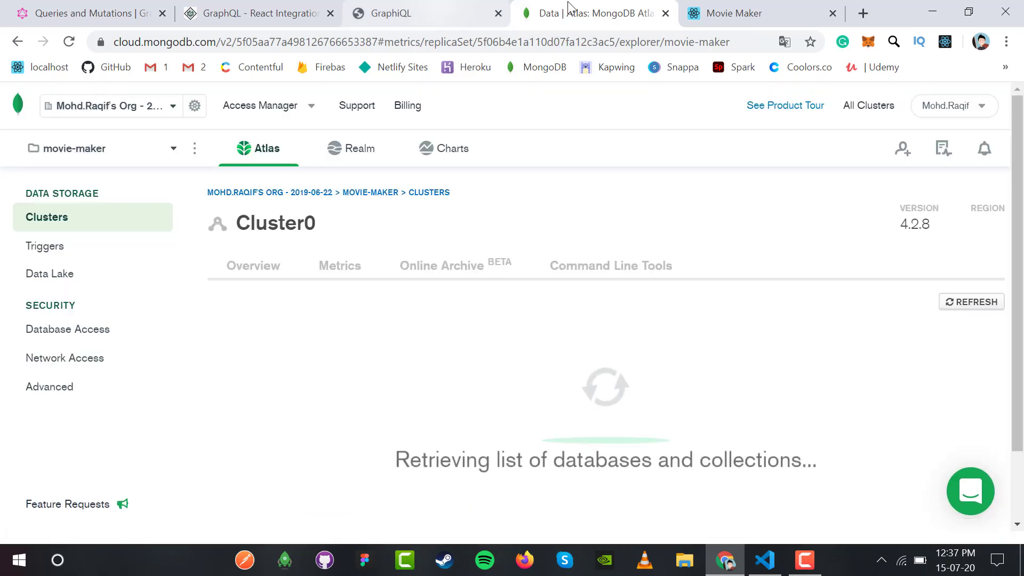
{"action": "left_click", "coordinate": [760, 13]}
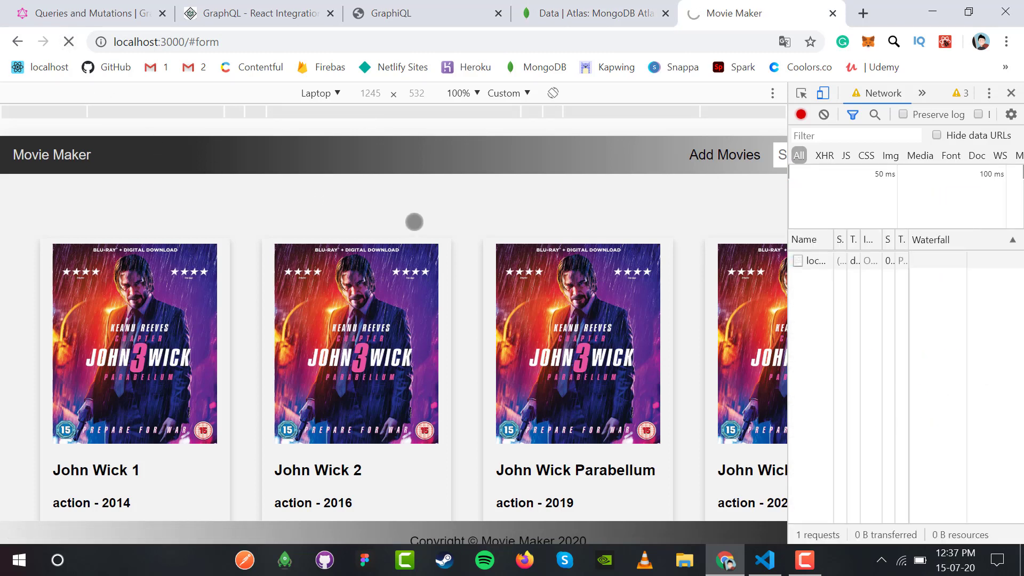
Review Movies.js's empty-state headings and view the 'Please add movies of your choice' page.
{"action": "left_click", "coordinate": [764, 560]}
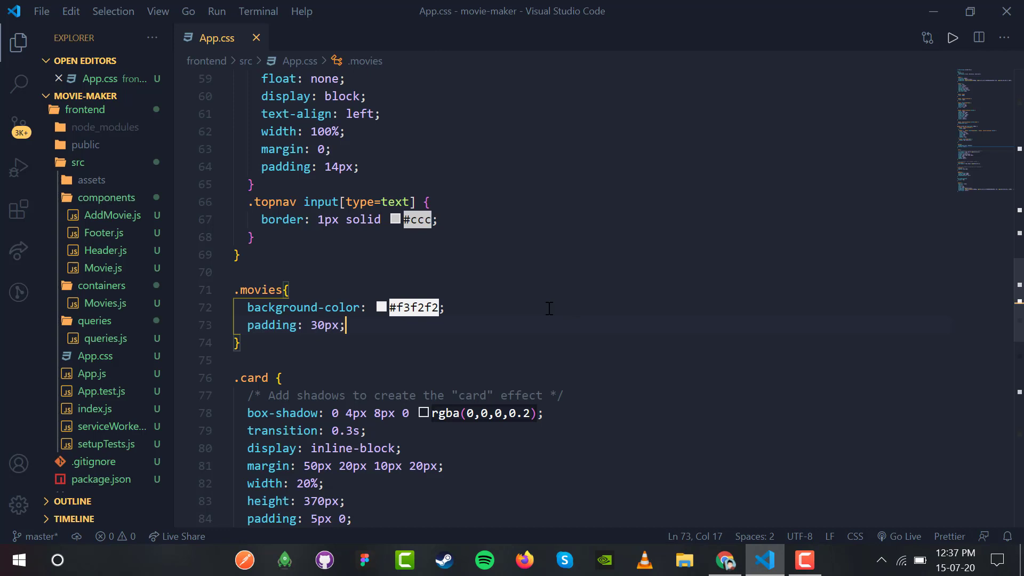
{"action": "left_click", "coordinate": [106, 302]}
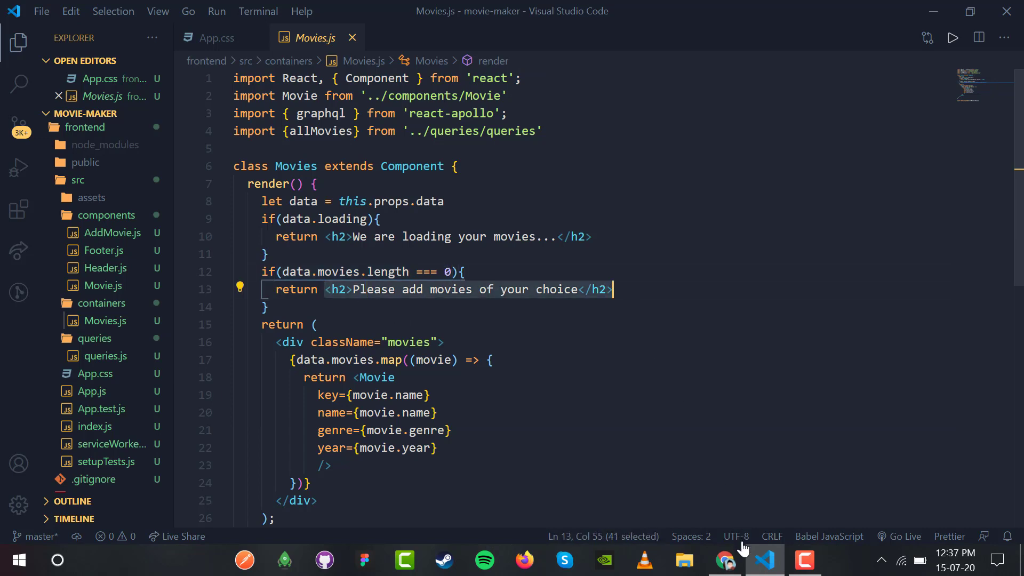
{"action": "left_click", "coordinate": [724, 560]}
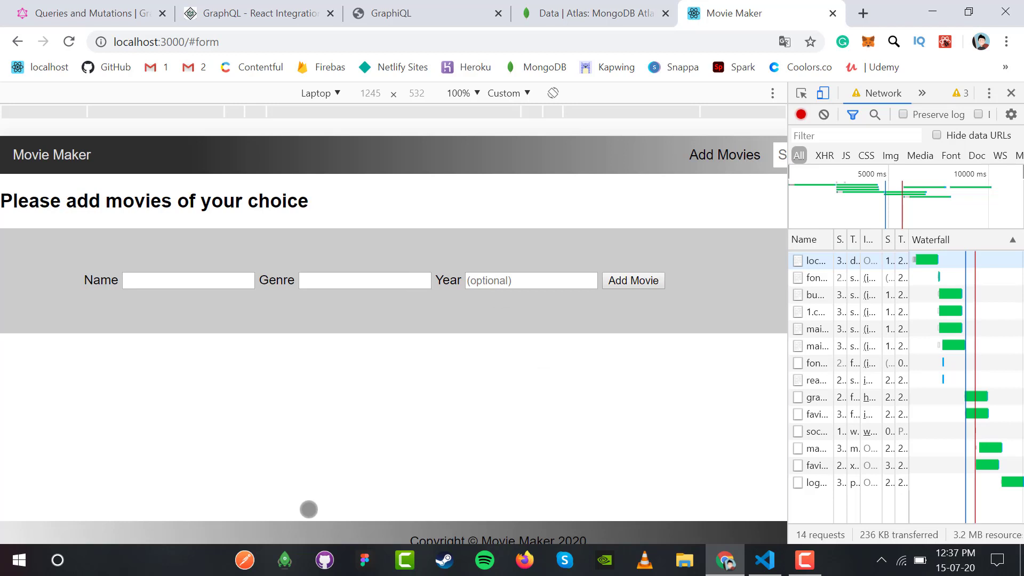
{"action": "mouse_move", "coordinate": [708, 491]}
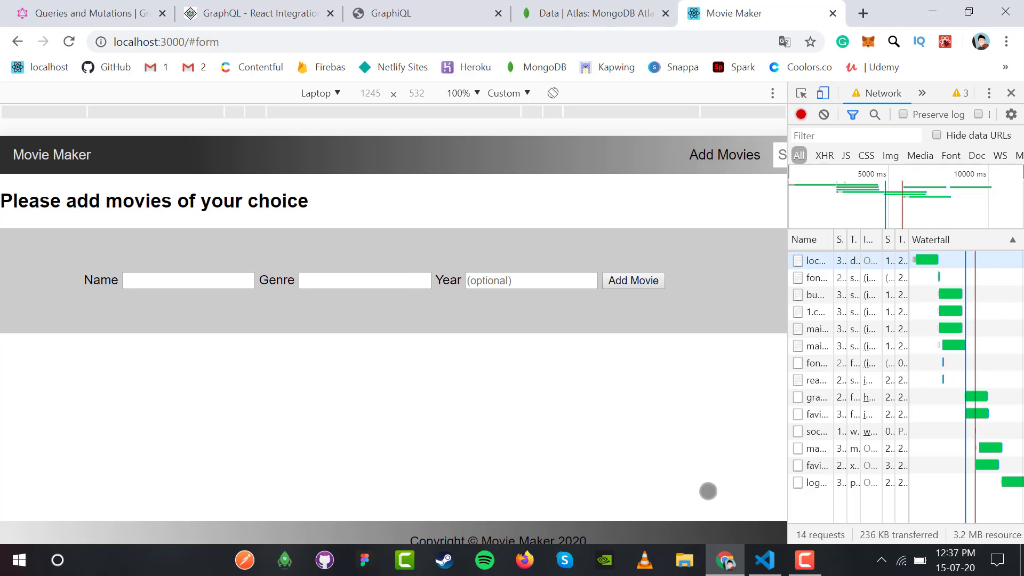
{"action": "mouse_move", "coordinate": [763, 560]}
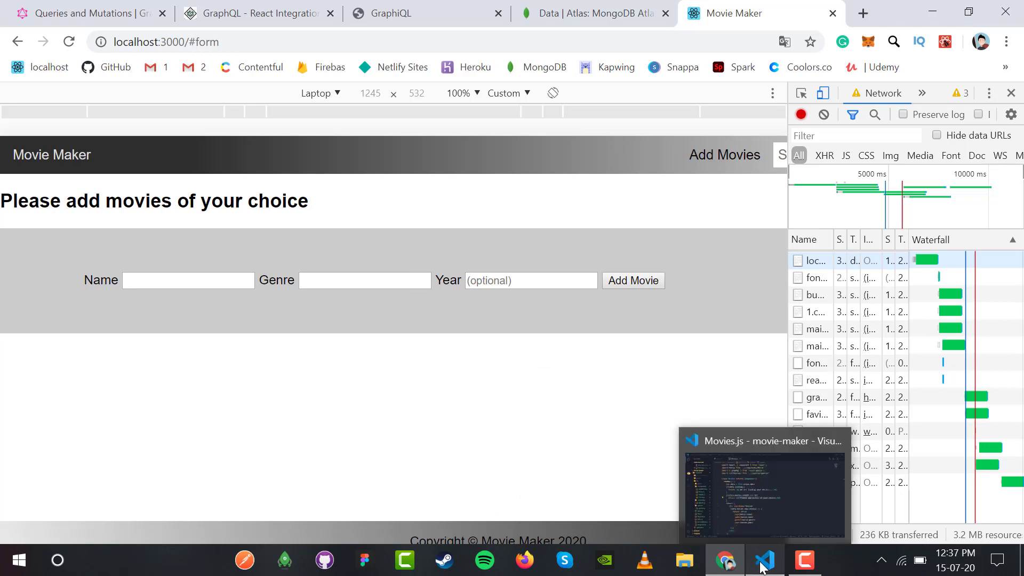
{"action": "left_click", "coordinate": [814, 260]}
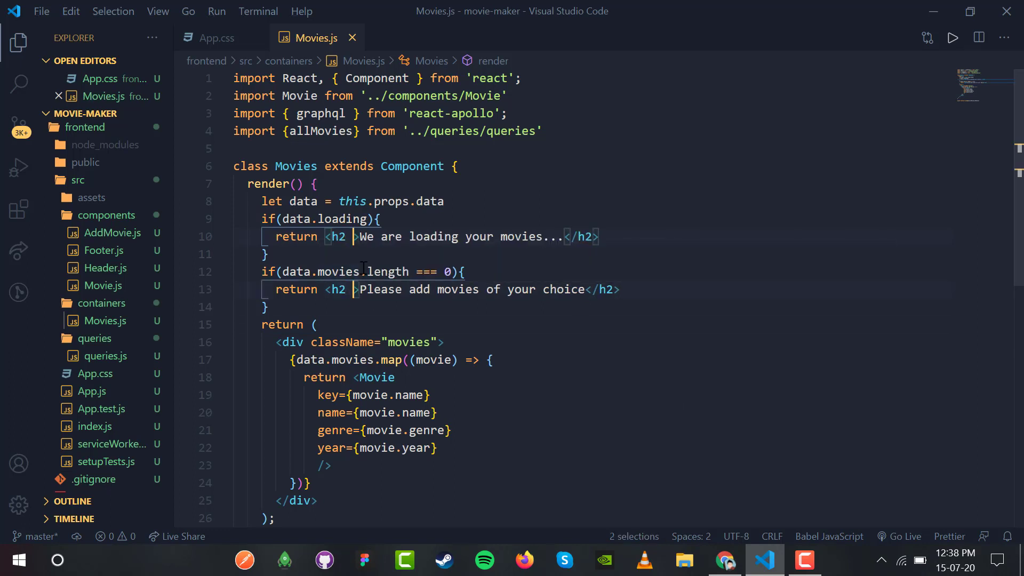
Give both h2 status headings in Movies.js className="message".
{"action": "type", "text": "className=\"message"}
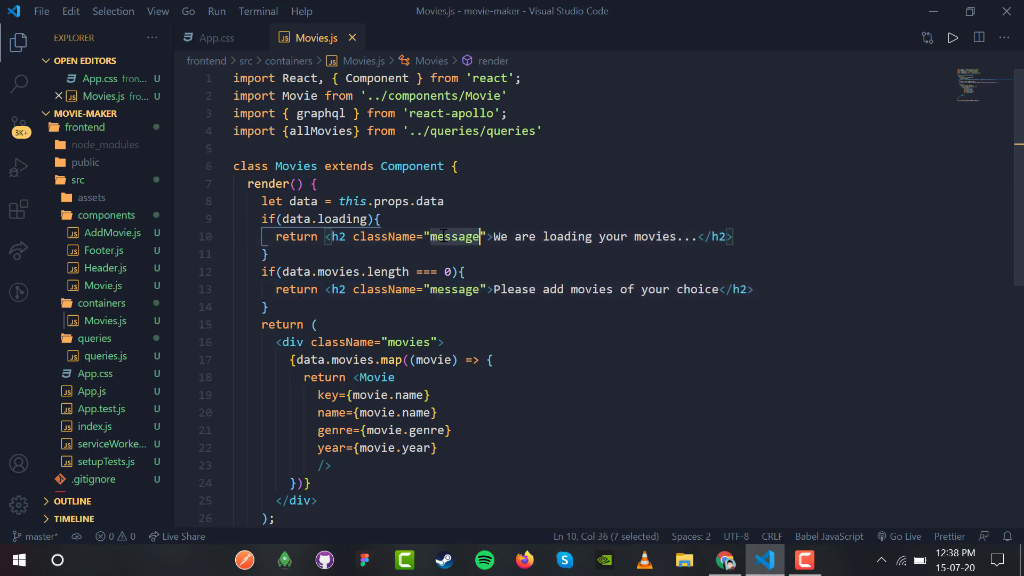
{"action": "left_click", "coordinate": [216, 38]}
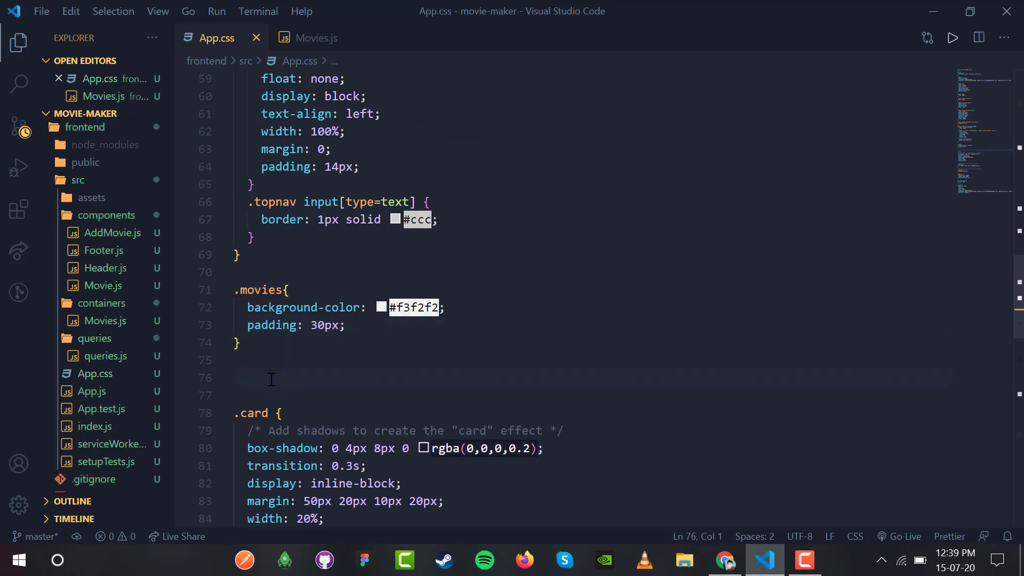
Add a .message rule with width 100%, height 280px, text-align center and margin 50px auto.
{"action": "type", "text": ".messag"}
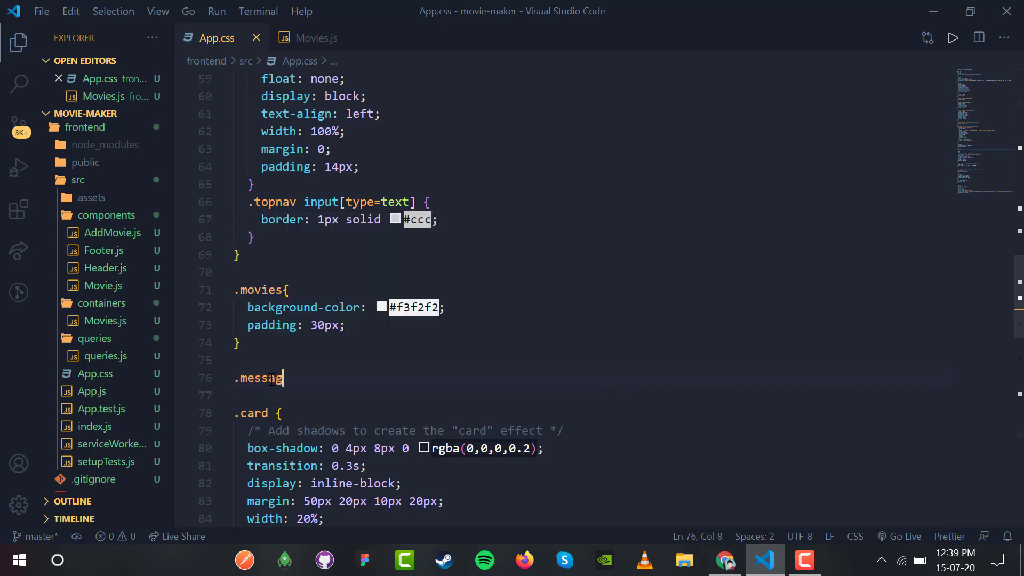
{"action": "type", "text": "e{"}
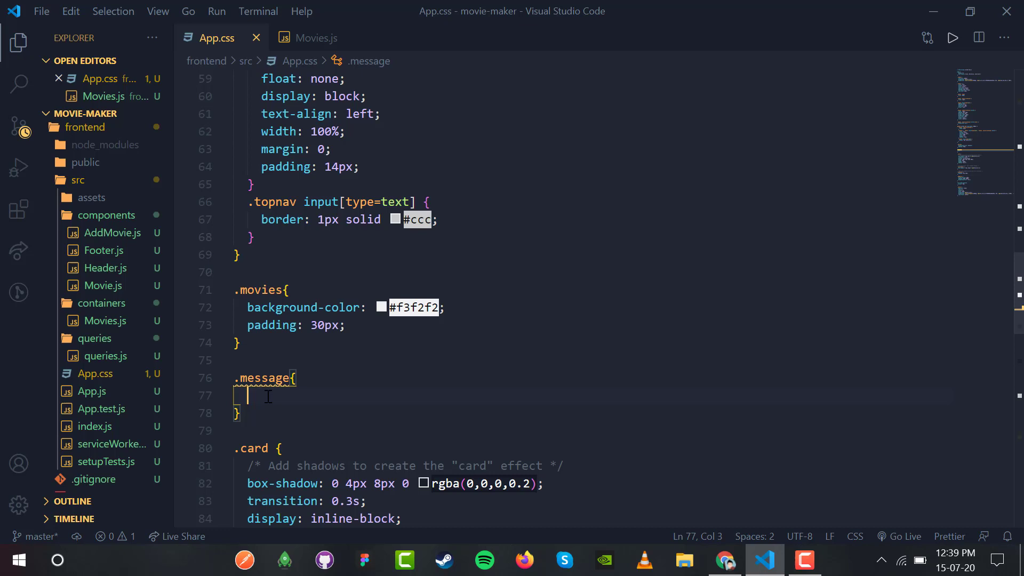
{"action": "type", "text": "width: 100%;"}
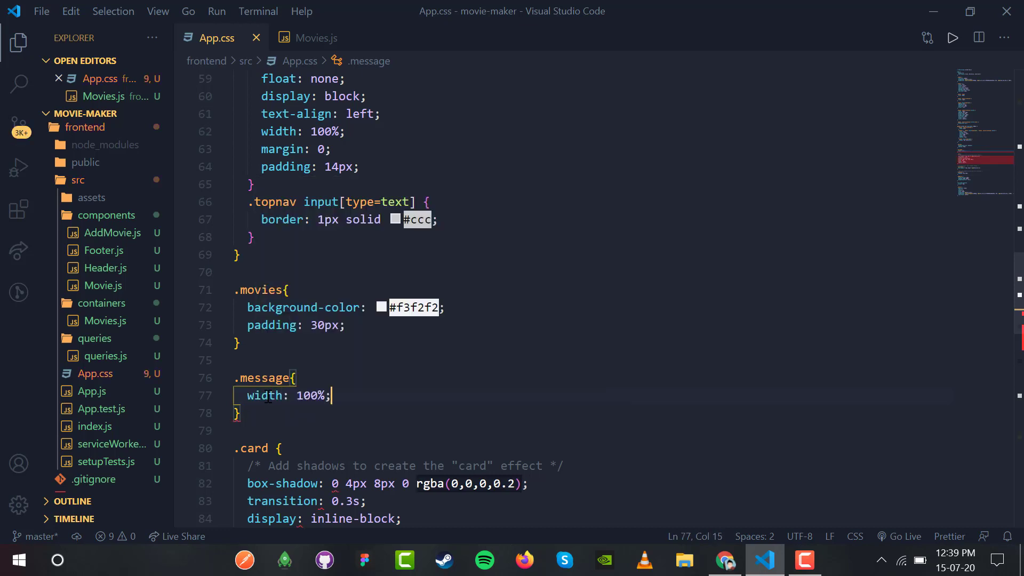
{"action": "type", "text": "h"}
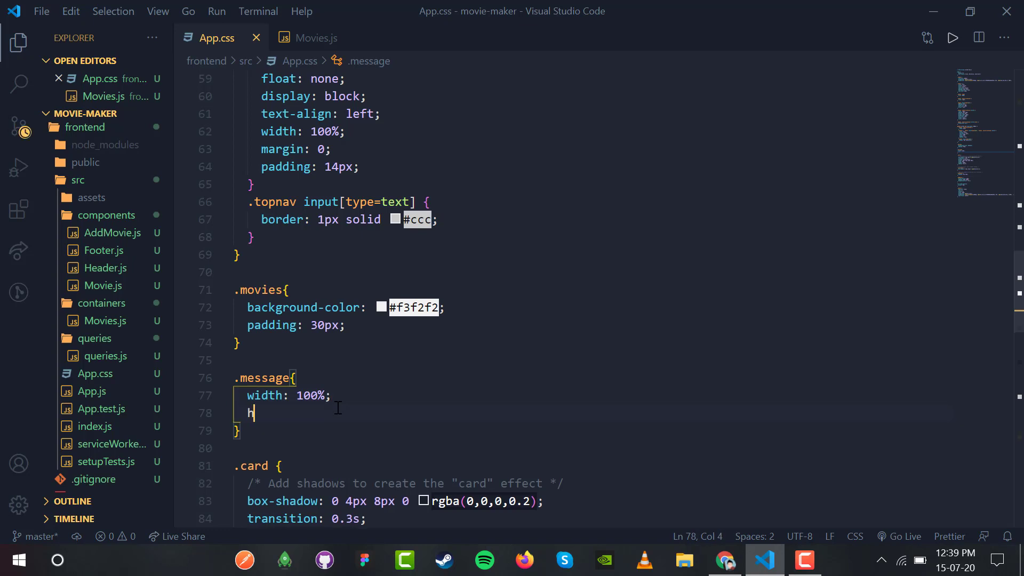
{"action": "type", "text": "280"}
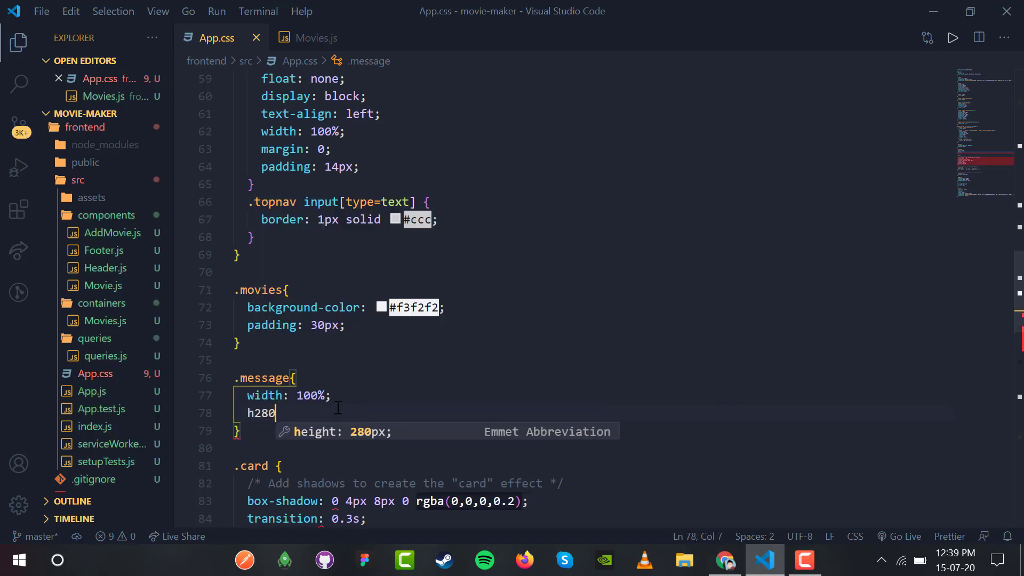
{"action": "key", "text": "Tab"}
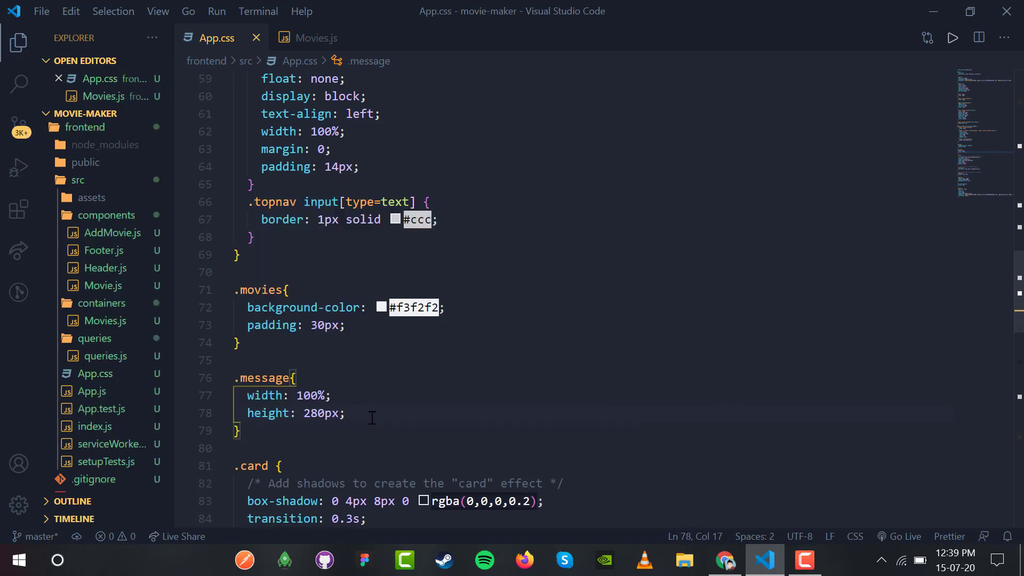
{"action": "type", "text": "t"}
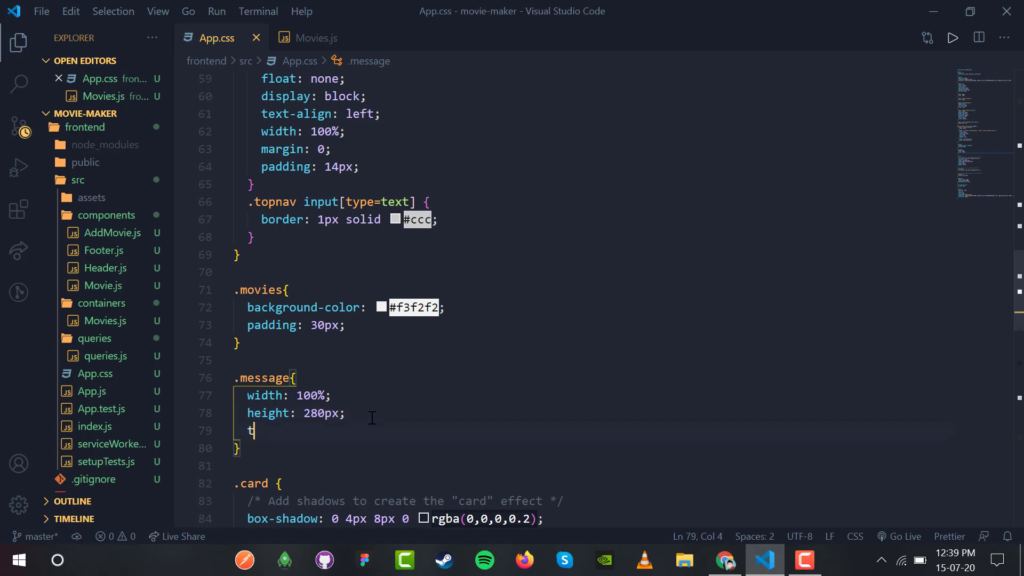
{"action": "type", "text": "ext-align: ;"}
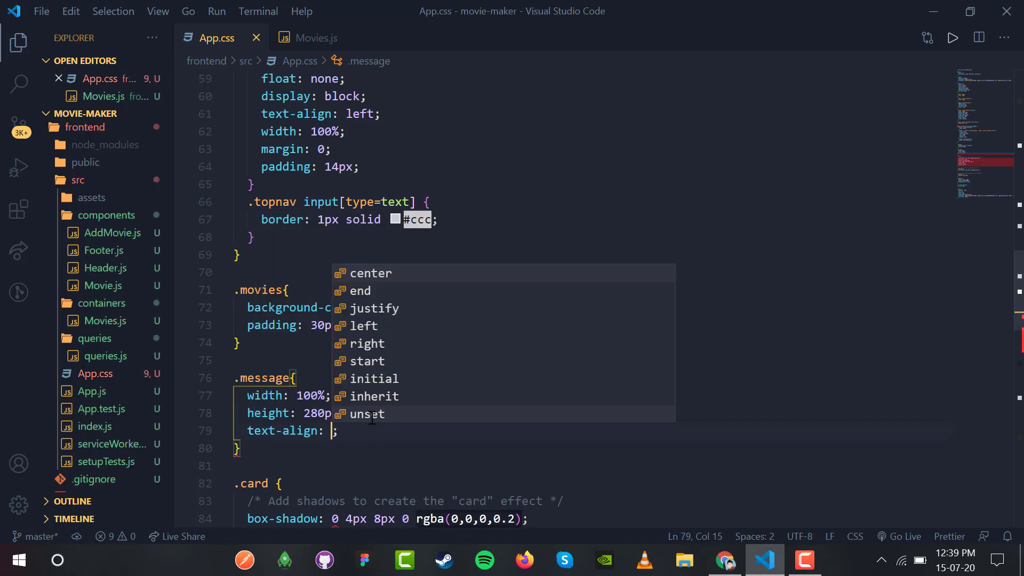
{"action": "type", "text": "center"}
{"action": "type", "text": "margin: 50px;"}
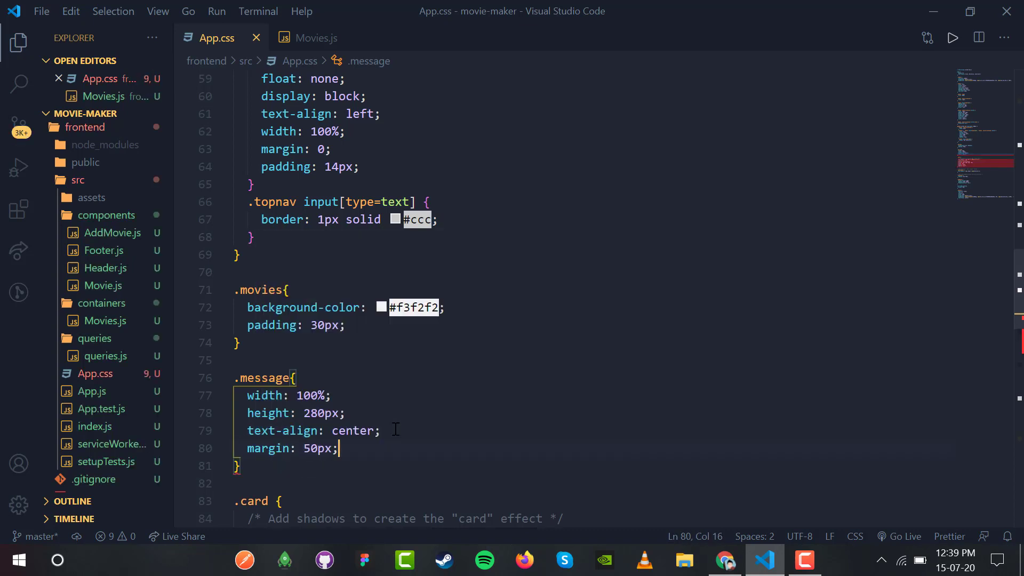
{"action": "type", "text": "auto"}
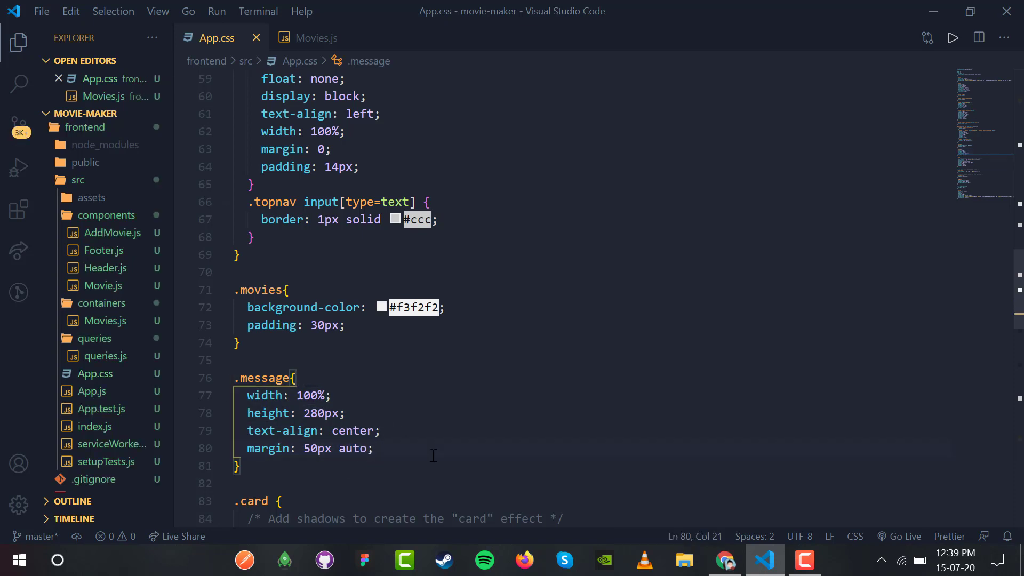
{"action": "left_click", "coordinate": [315, 38]}
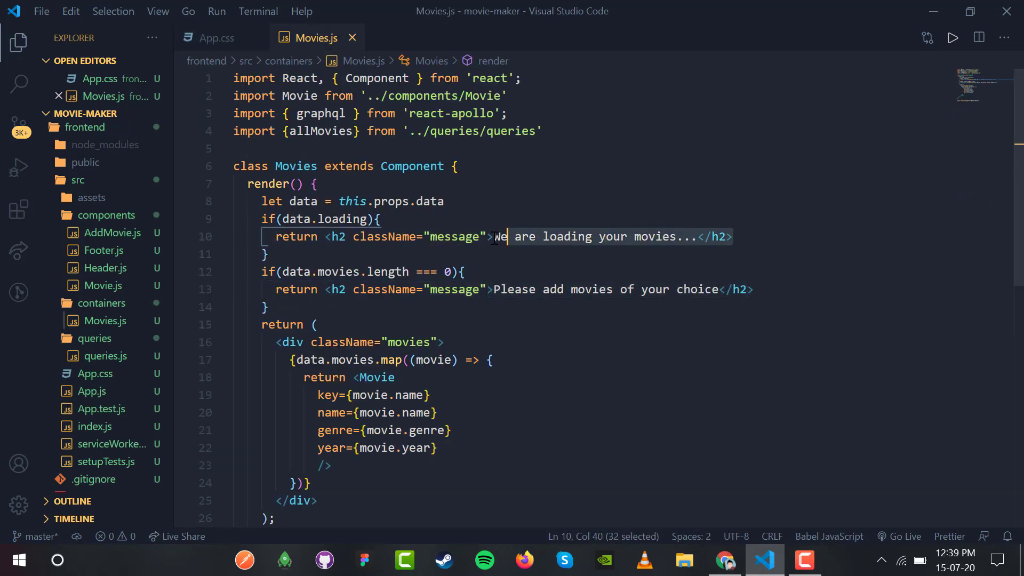
{"action": "left_click", "coordinate": [724, 560]}
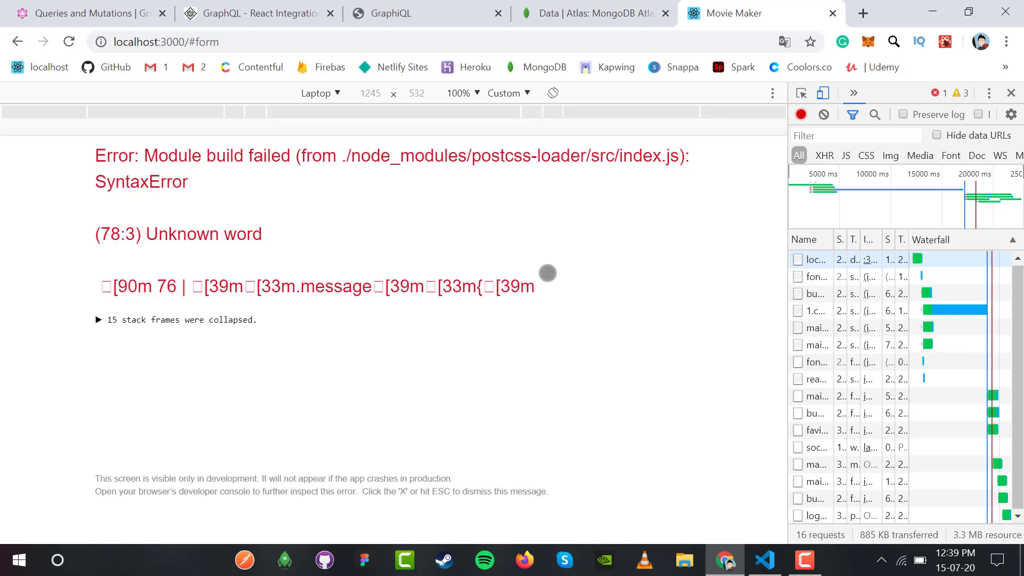
Reload until the centered empty-list message renders, then confirm Atlas shows no databases.
{"action": "left_click", "coordinate": [69, 42]}
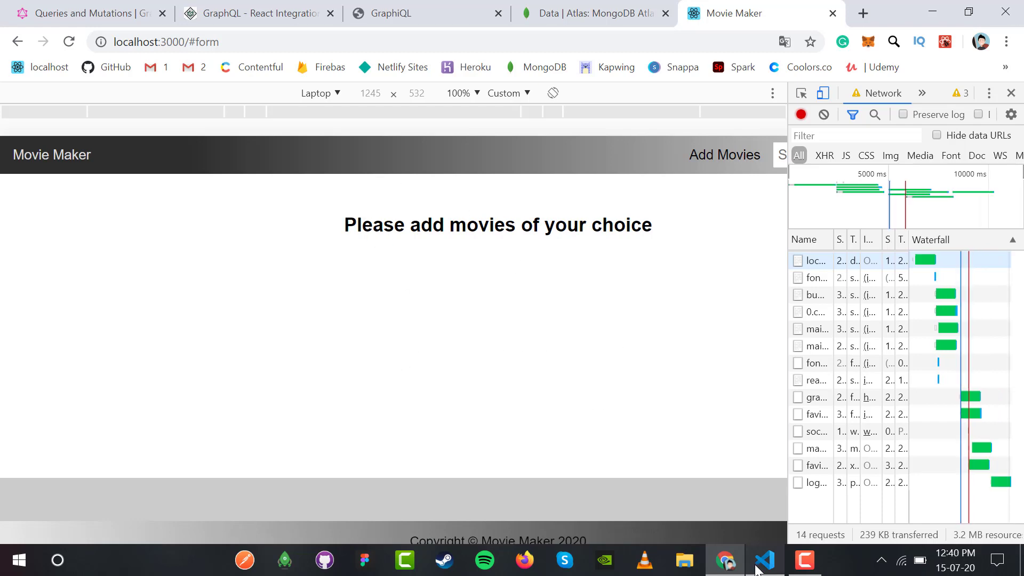
{"action": "left_click", "coordinate": [763, 560]}
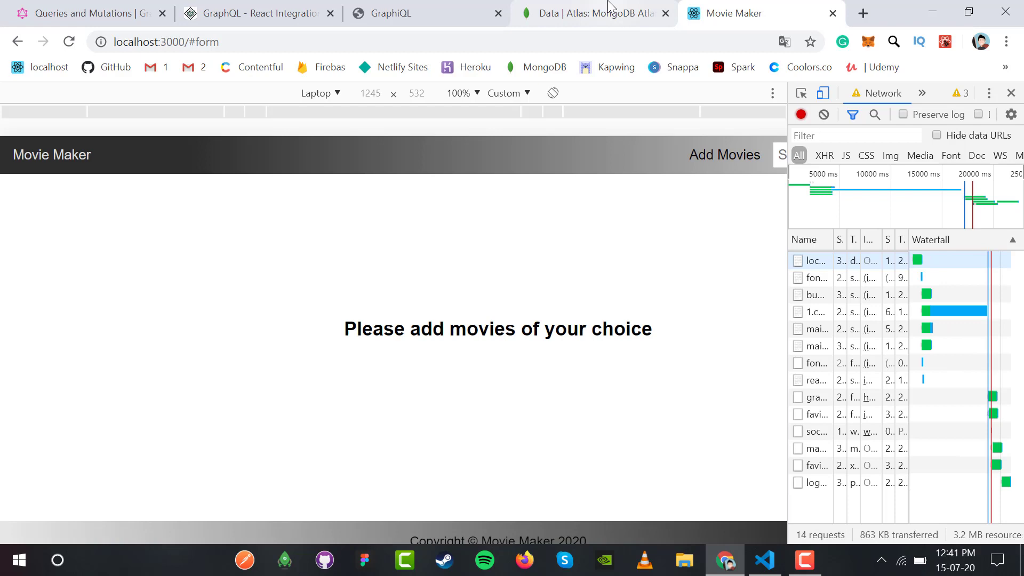
{"action": "left_click", "coordinate": [591, 13]}
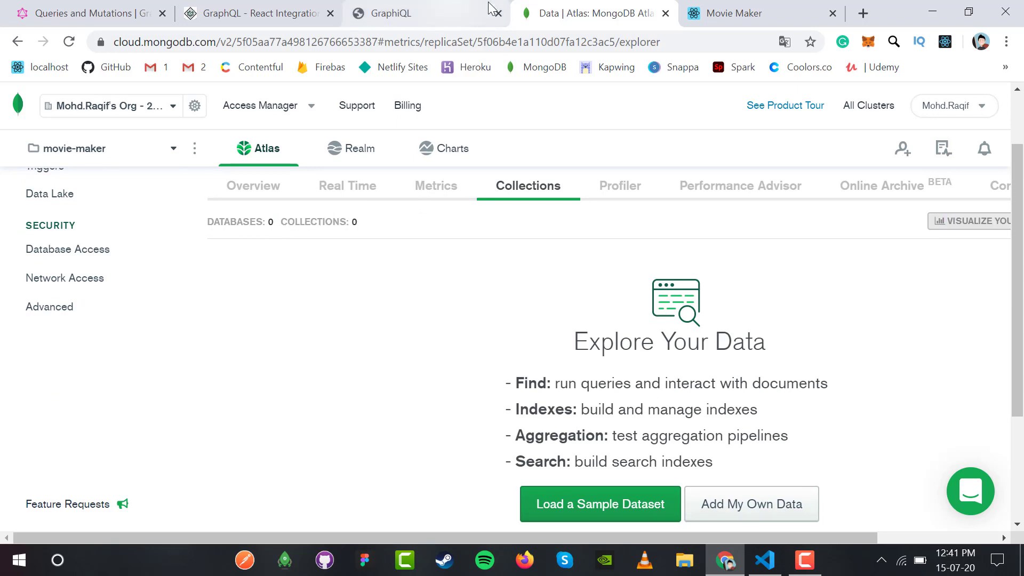
{"action": "left_click", "coordinate": [751, 13]}
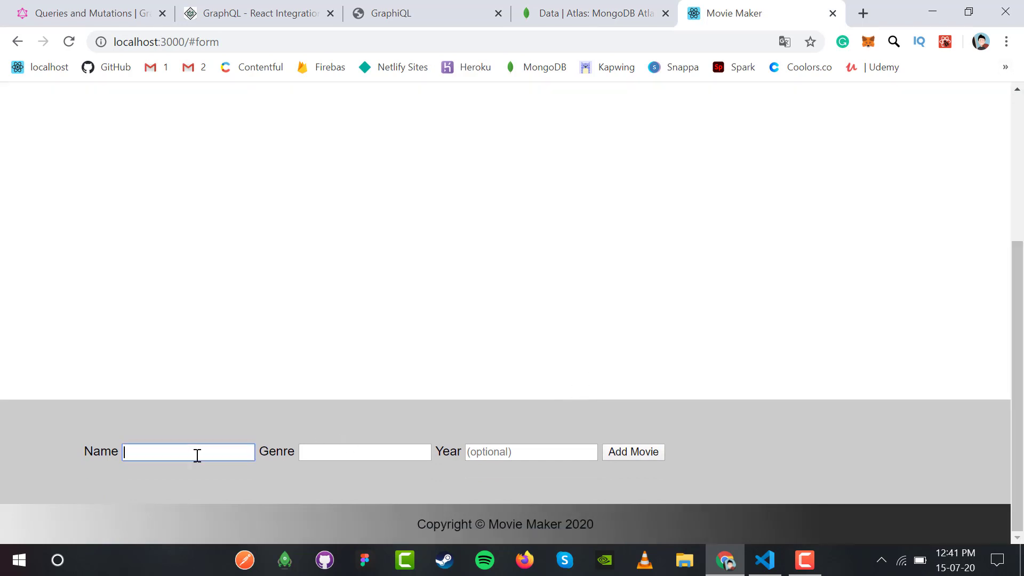
Add the movie 'john wick 1', genre action, year 2014, through the form.
{"action": "type", "text": "john wick"}
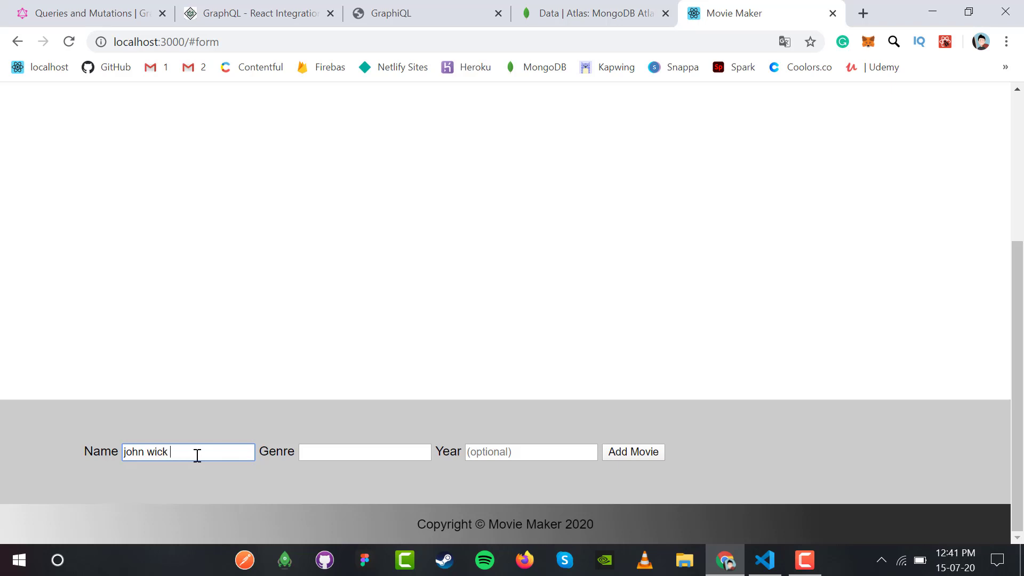
{"action": "type", "text": "ad"}
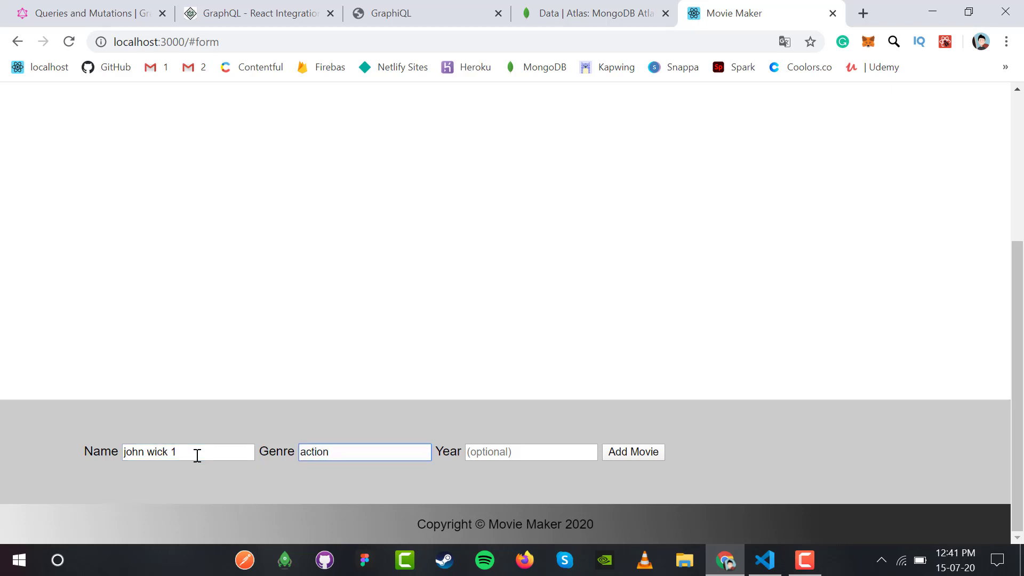
{"action": "type", "text": "2014"}
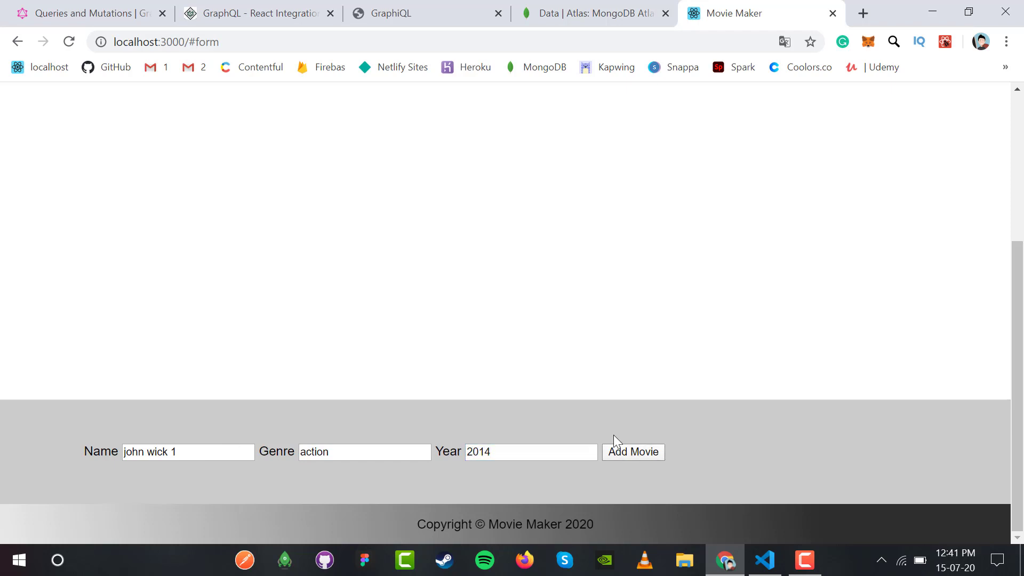
{"action": "left_click", "coordinate": [633, 453]}
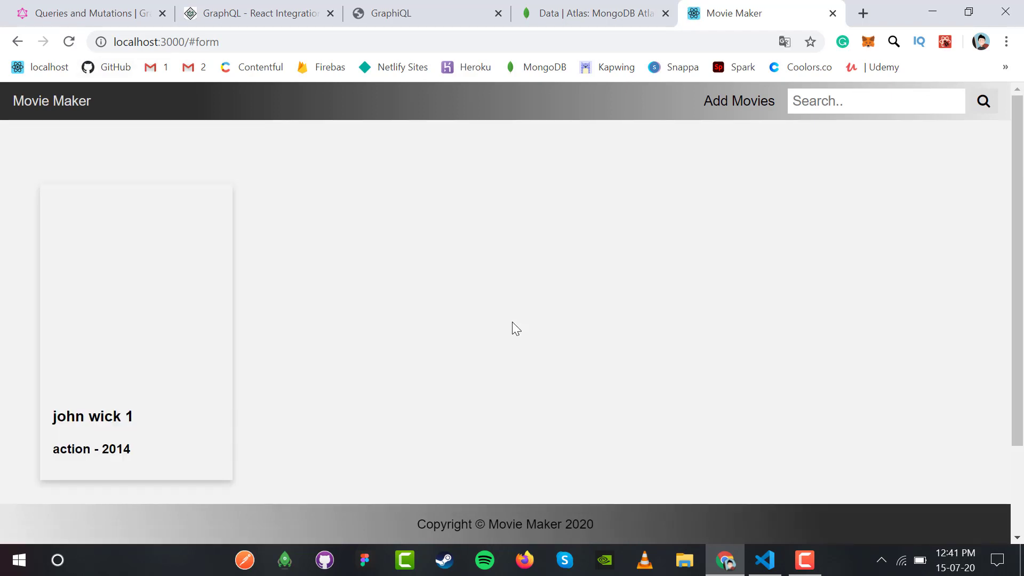
Fill the form with john wick, genre action and year 2017 for a new entry.
{"action": "scroll", "scroll_direction": "down", "scroll_amount": 3}
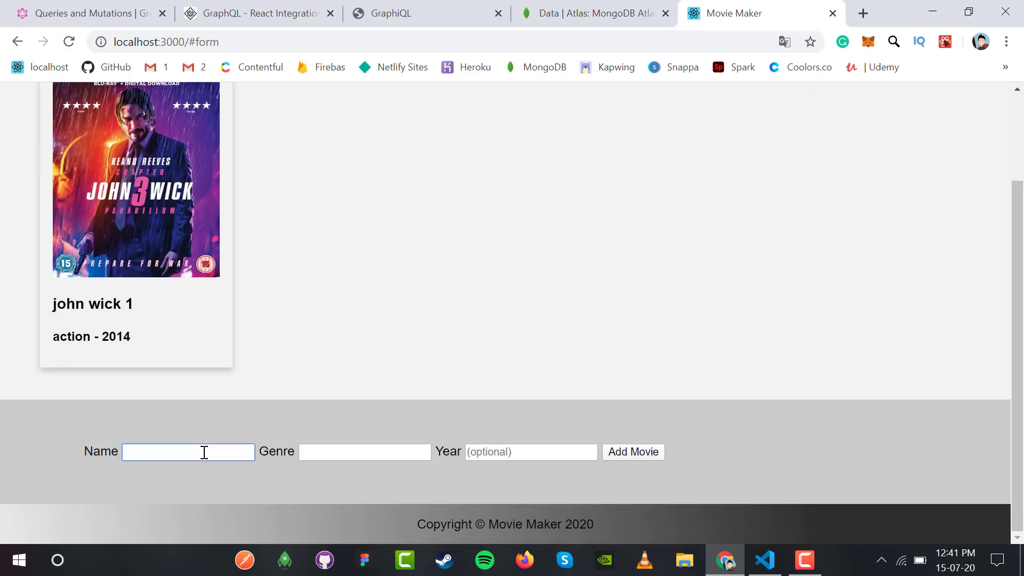
{"action": "type", "text": "john wick 2"}
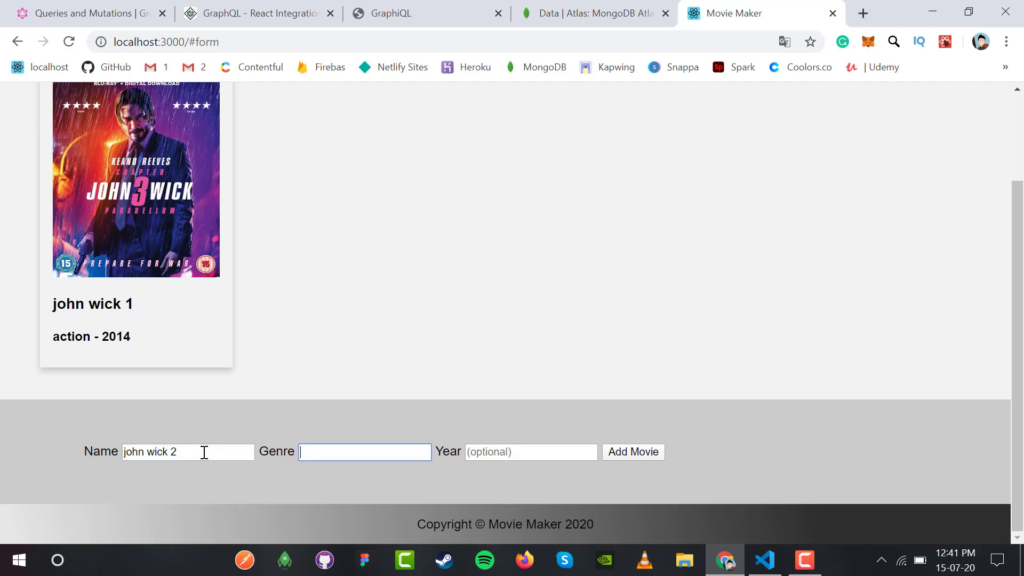
{"action": "type", "text": "action 201"}
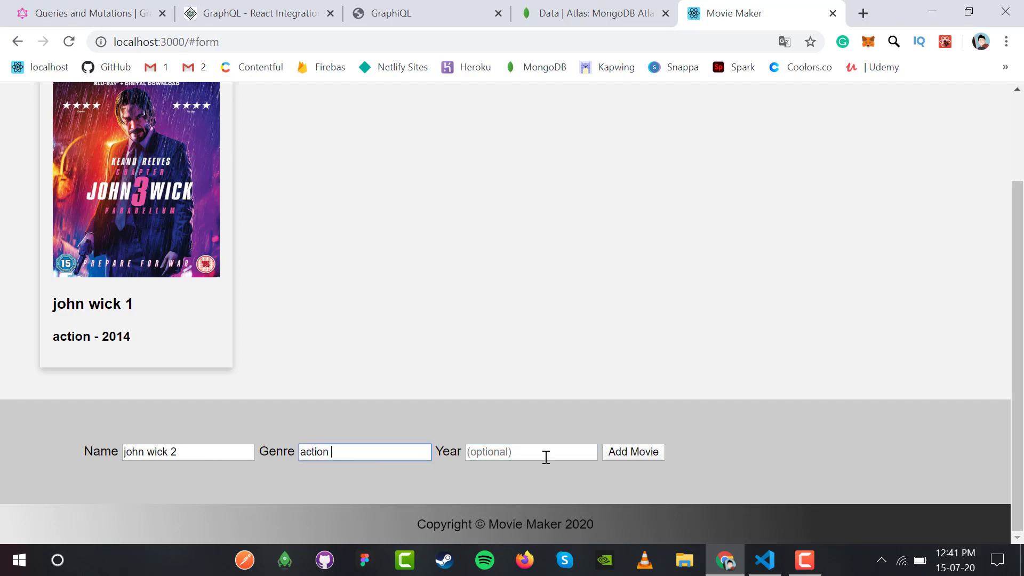
{"action": "type", "text": "2017"}
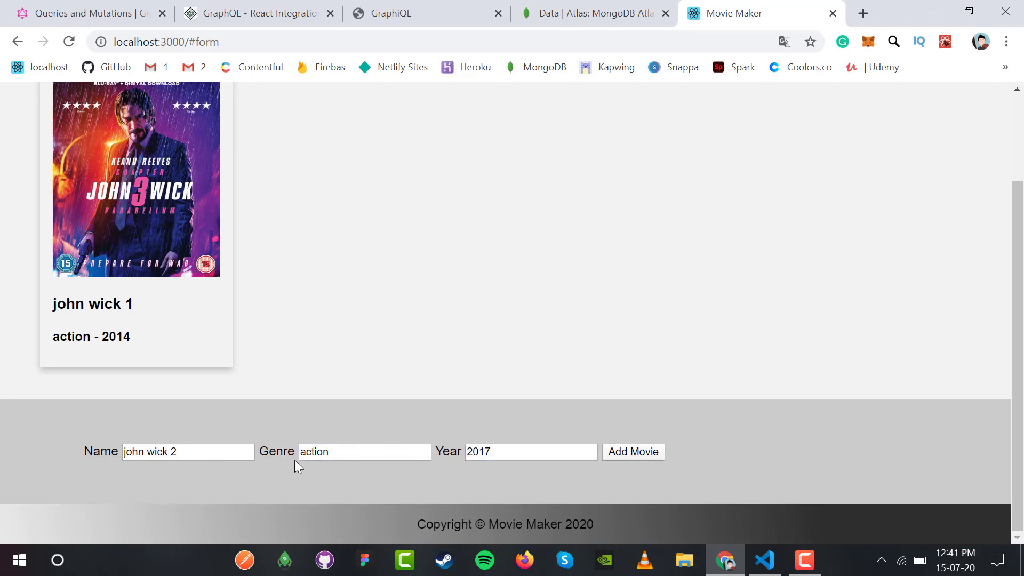
{"action": "left_click", "coordinate": [631, 451]}
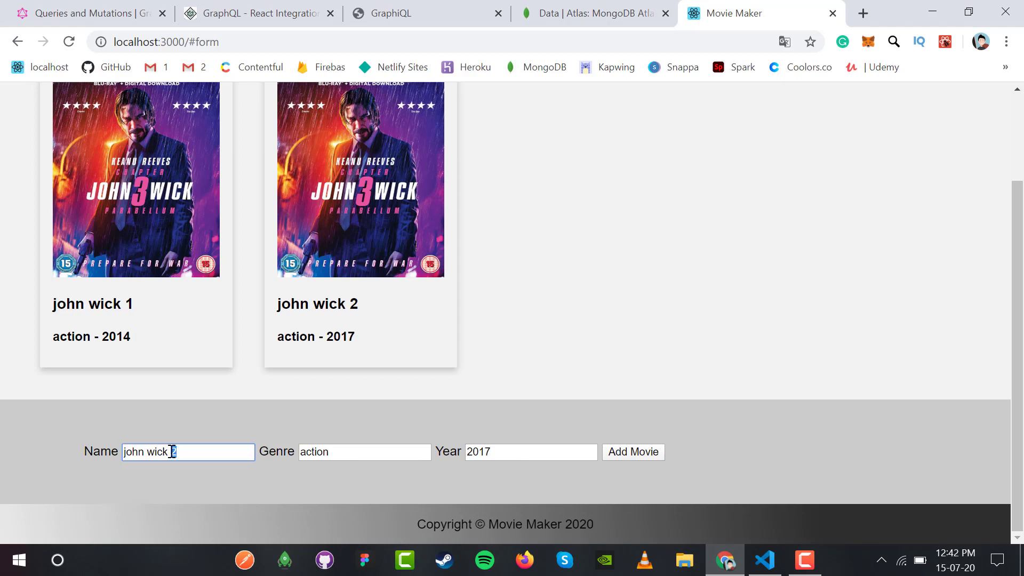
Add john wick parabellum (action, 2019) and john wick 4 to the movie list.
{"action": "type", "text": "parabellum"}
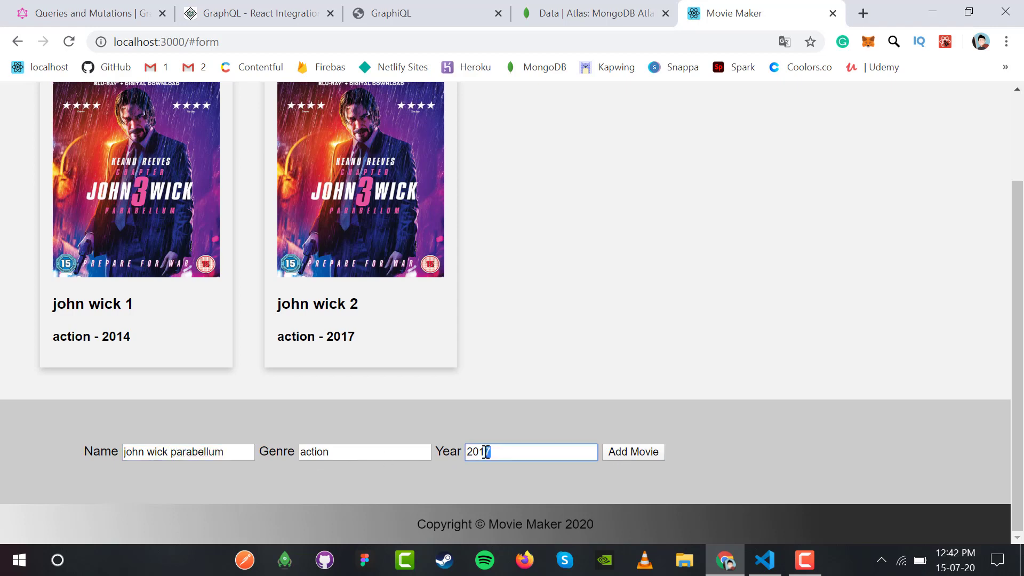
{"action": "type", "text": "2019"}
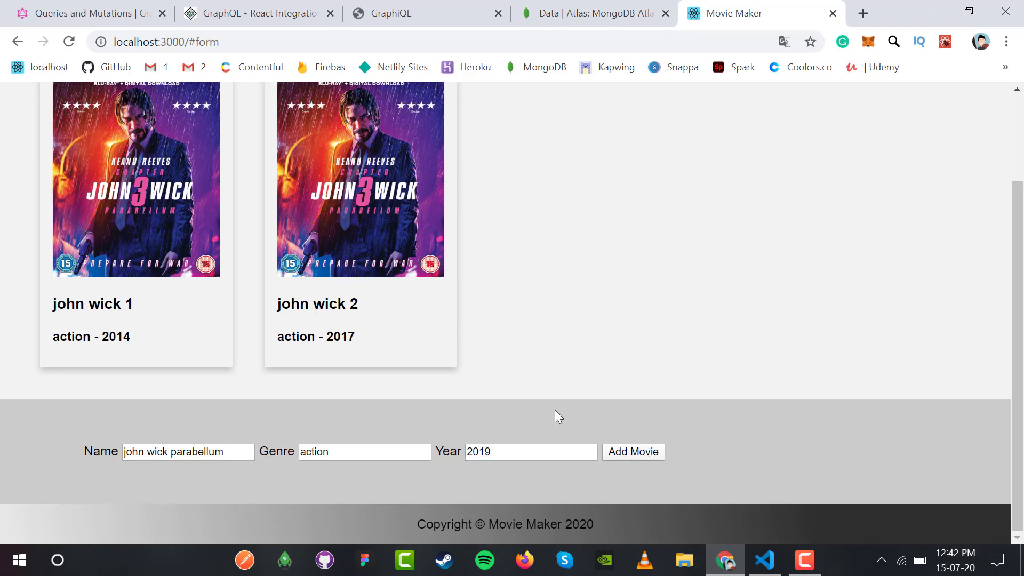
{"action": "double_click", "coordinate": [202, 451]}
{"action": "type", "text": "4"}
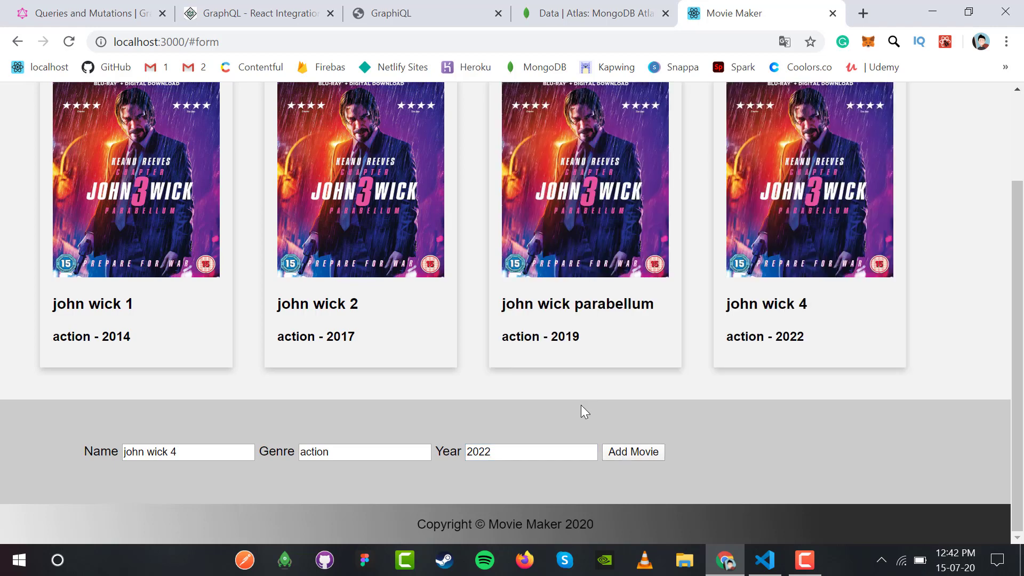
{"action": "left_click", "coordinate": [188, 452]}
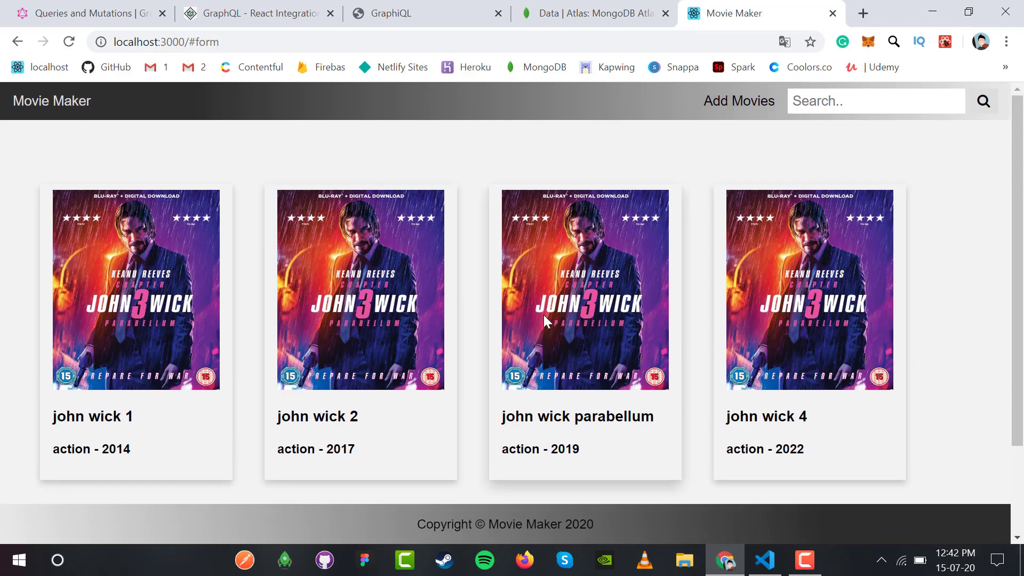
{"action": "left_click", "coordinate": [68, 42]}
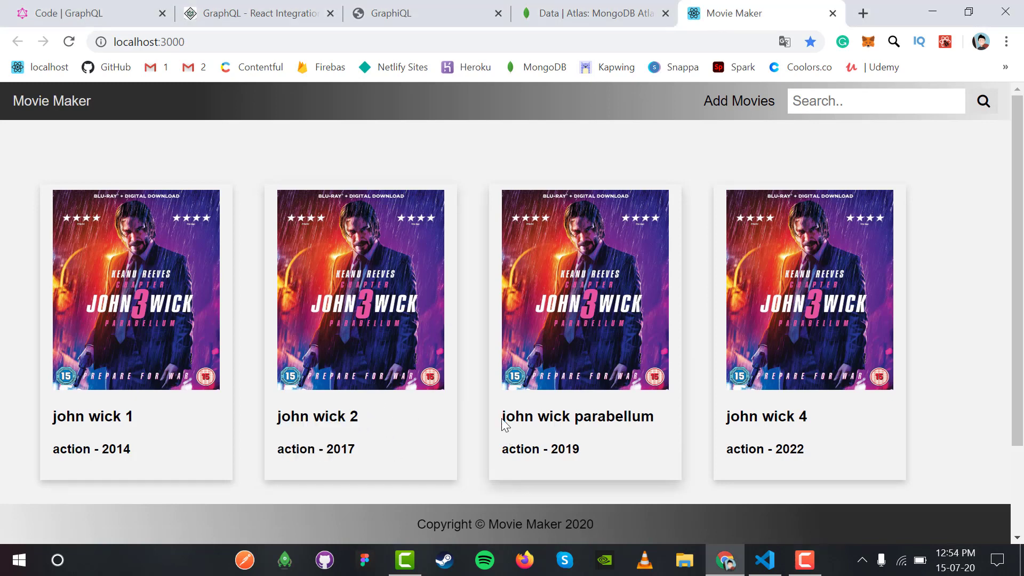
{"action": "mouse_move", "coordinate": [779, 559]}
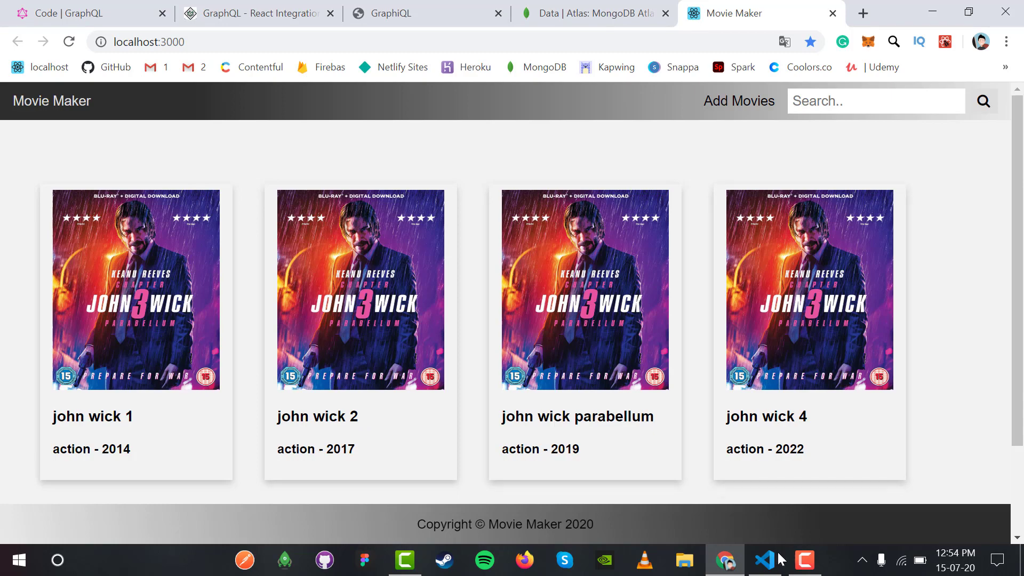
Add 'text-transform: capitalize;' to the .container rule in App.css and save.
{"action": "left_click", "coordinate": [762, 560]}
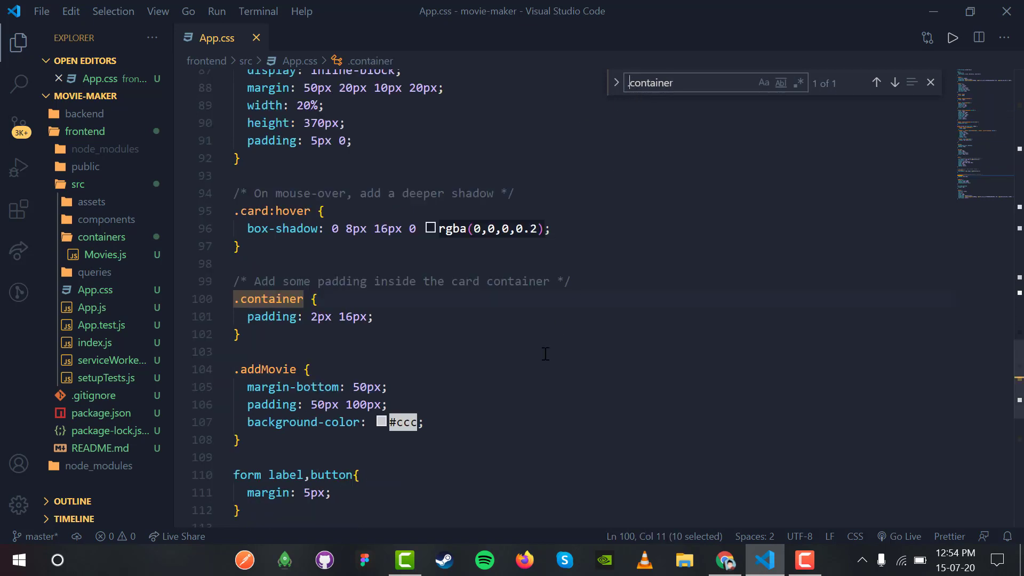
{"action": "left_click", "coordinate": [376, 317]}
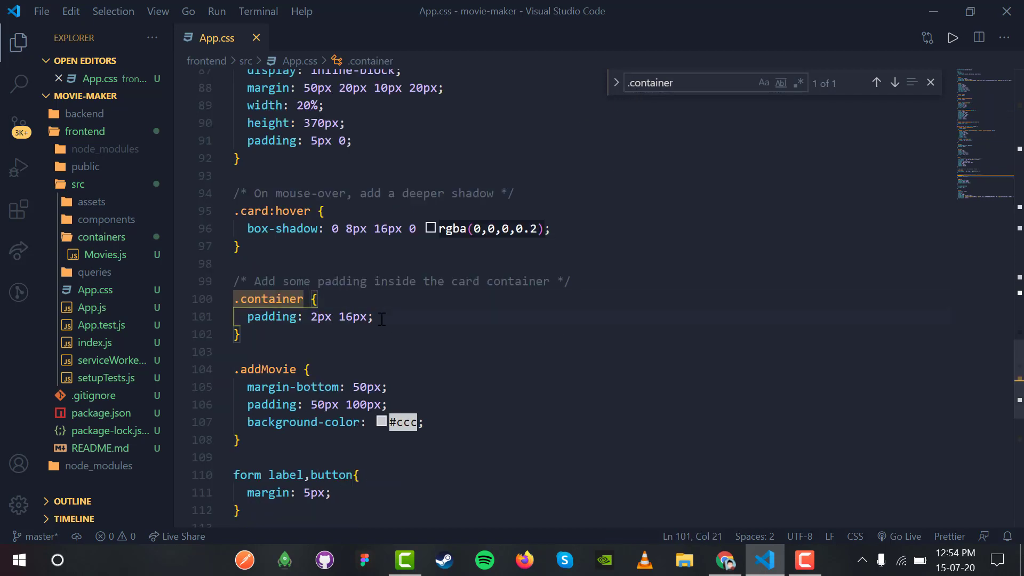
{"action": "type", "text": "text-transform: capitalize;"}
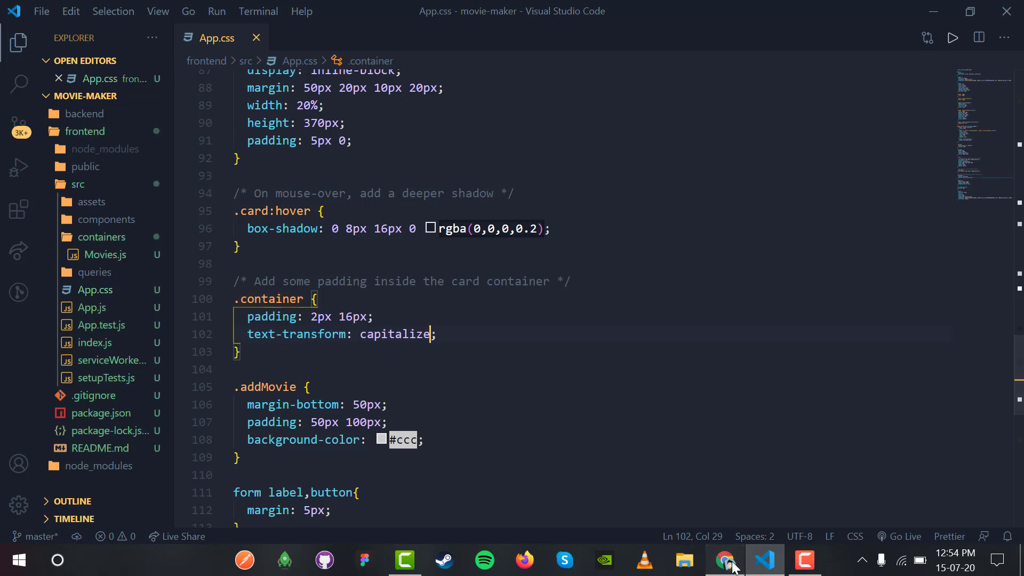
{"action": "left_click", "coordinate": [724, 560]}
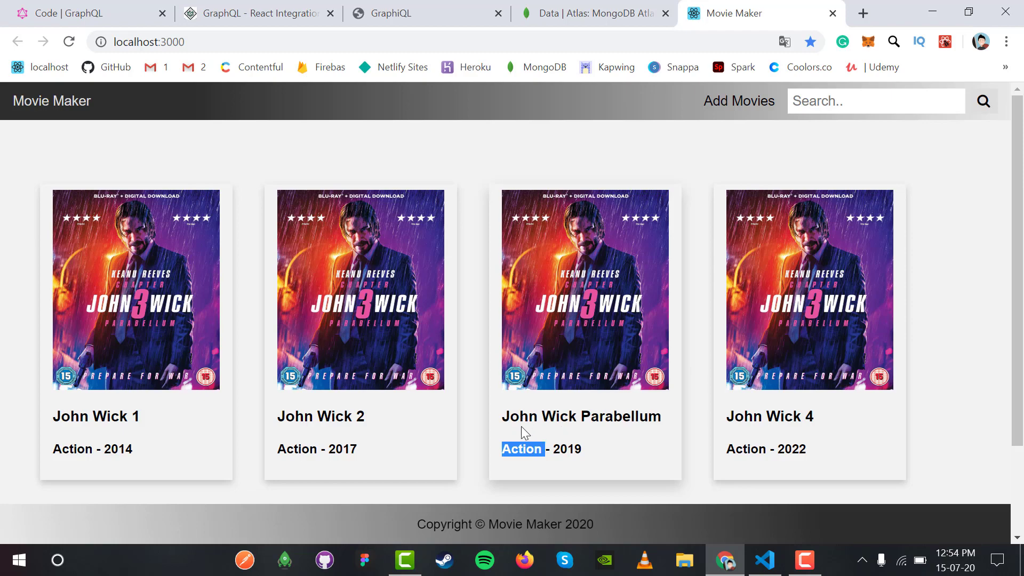
Add the movie john weekly, genre action, year 2099 as a fifth capitalized card.
{"action": "scroll", "scroll_direction": "down", "scroll_amount": 3}
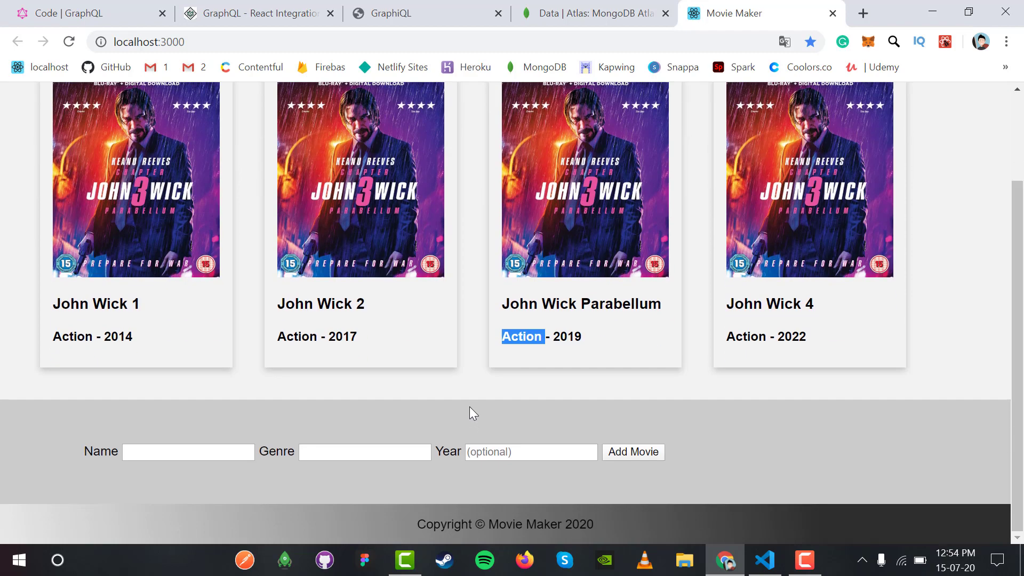
{"action": "type", "text": "j"}
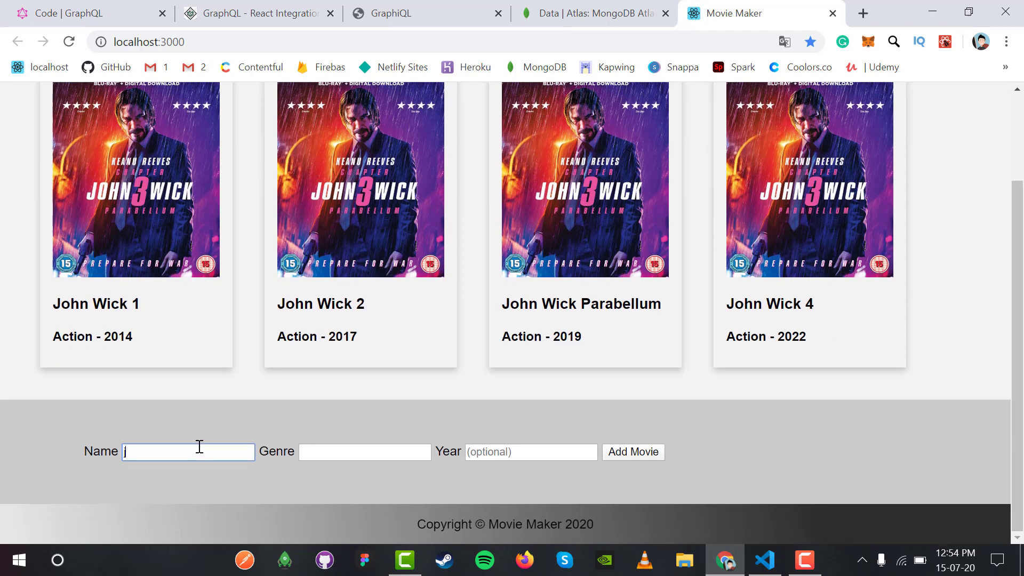
{"action": "type", "text": "ohn weekly"}
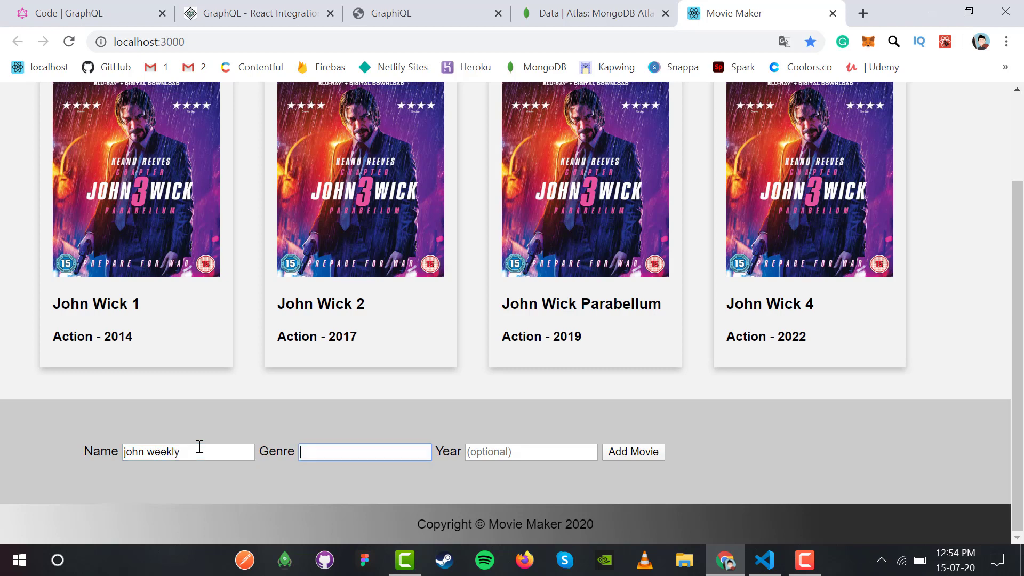
{"action": "type", "text": "action"}
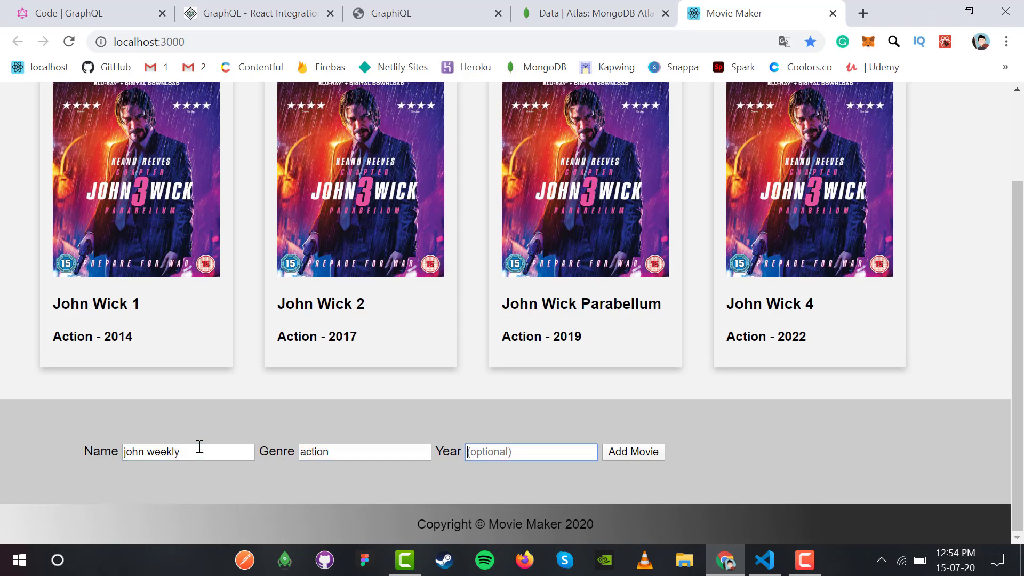
{"action": "type", "text": "2099"}
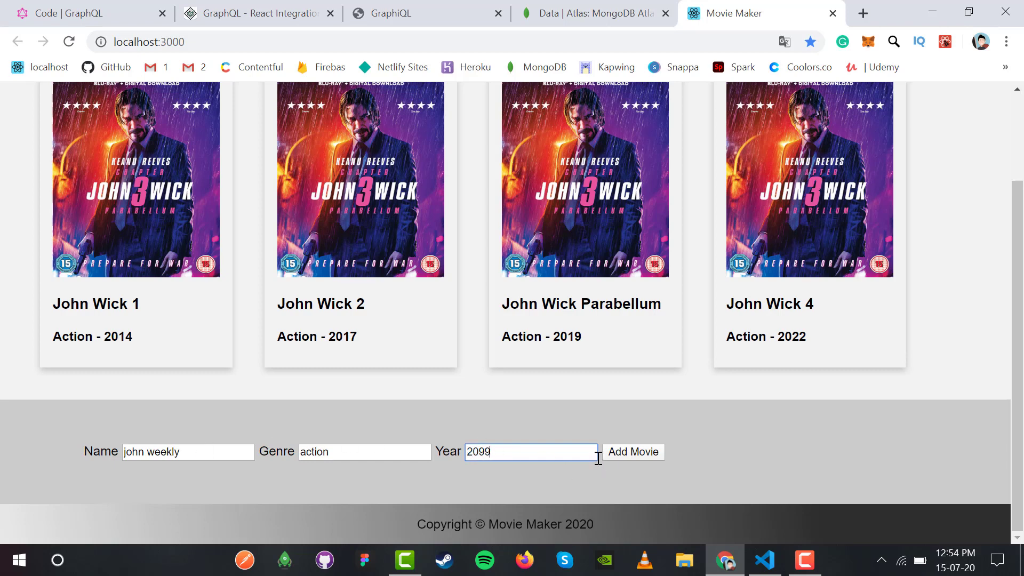
{"action": "left_click", "coordinate": [633, 452]}
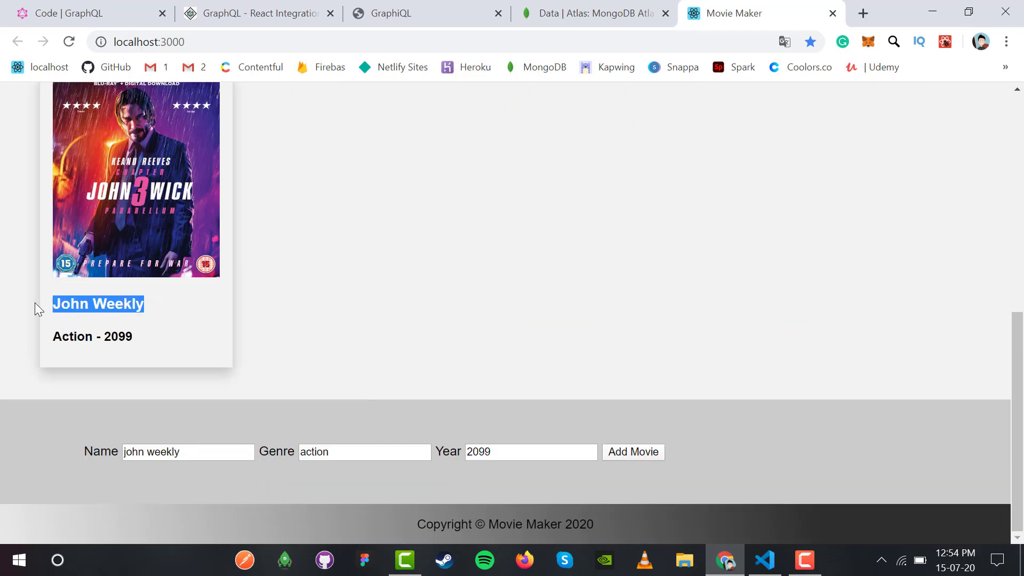
{"action": "double_click", "coordinate": [73, 336]}
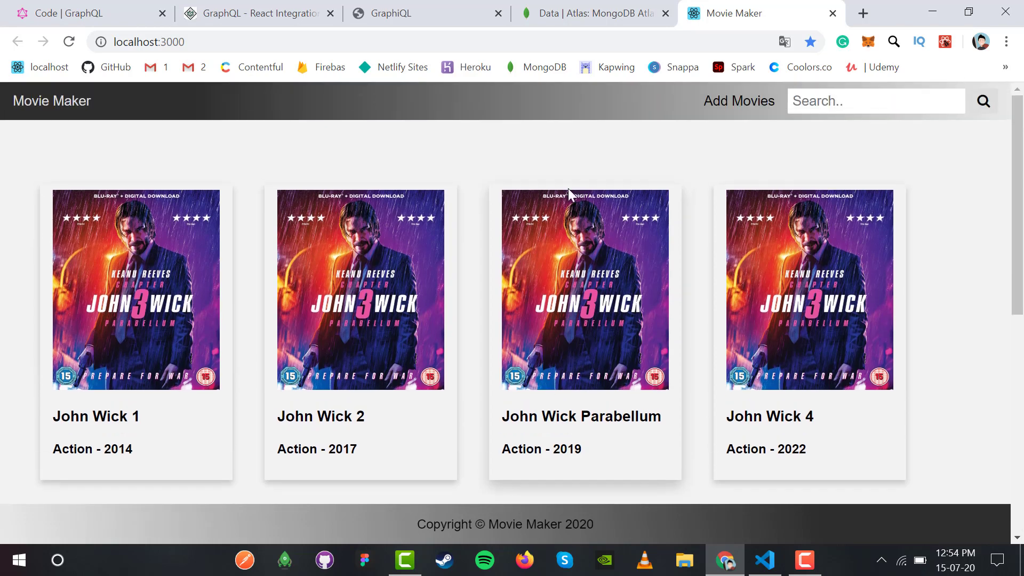
{"action": "mouse_move", "coordinate": [737, 442]}
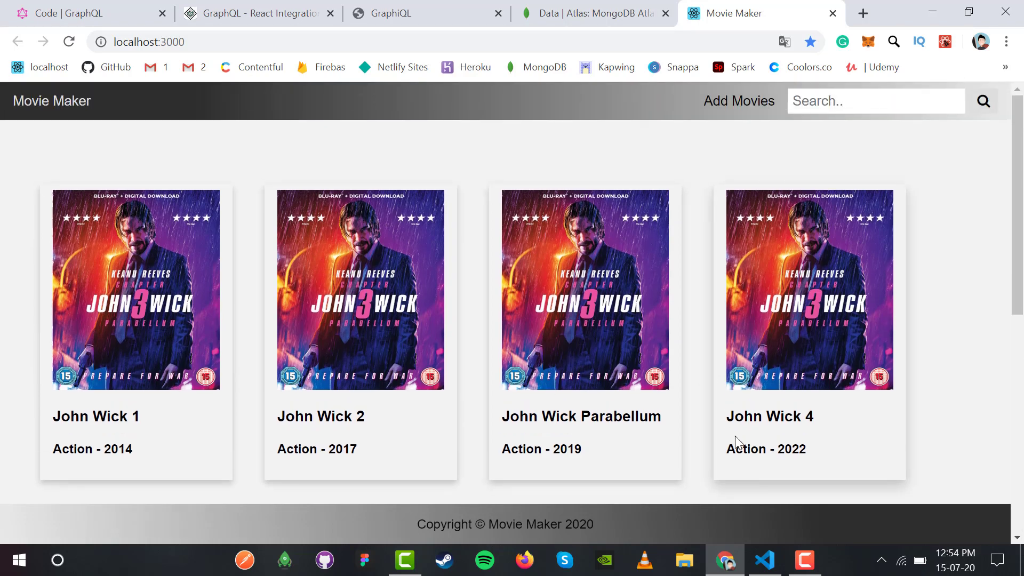
Close the open App.css and Movies.js files and review the pending source control changes.
{"action": "left_click", "coordinate": [763, 560]}
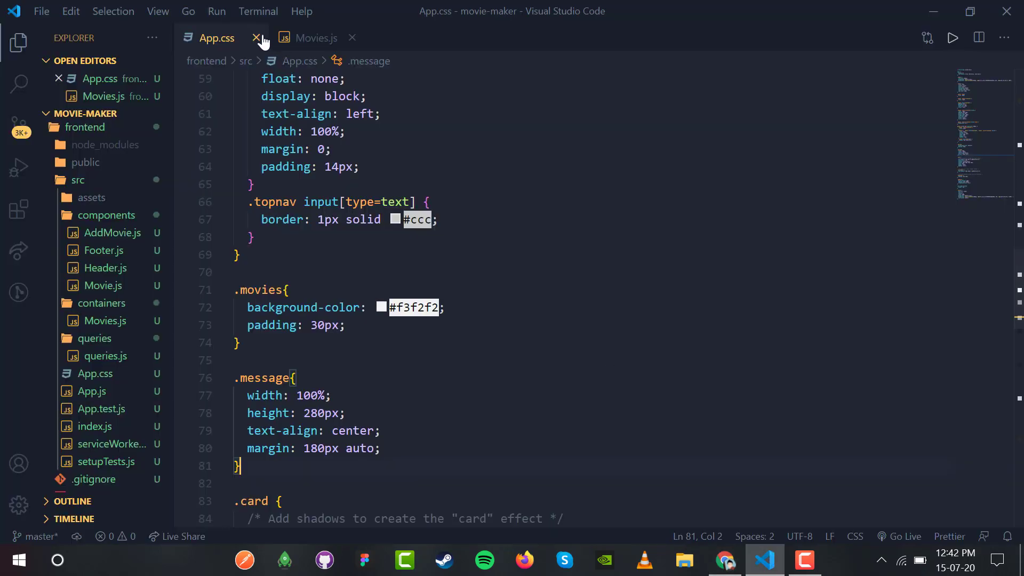
{"action": "left_click", "coordinate": [257, 39]}
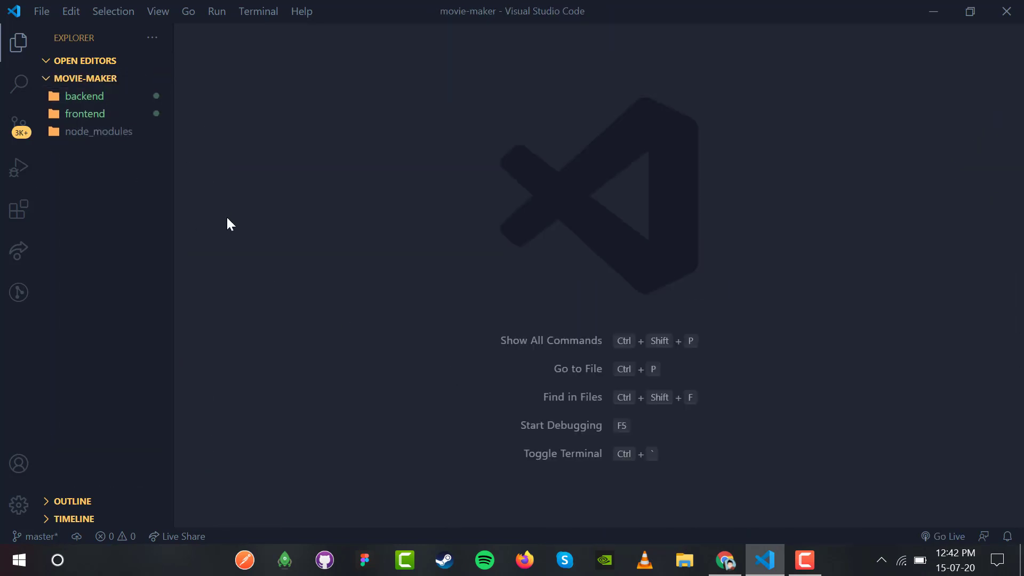
{"action": "left_click", "coordinate": [18, 125]}
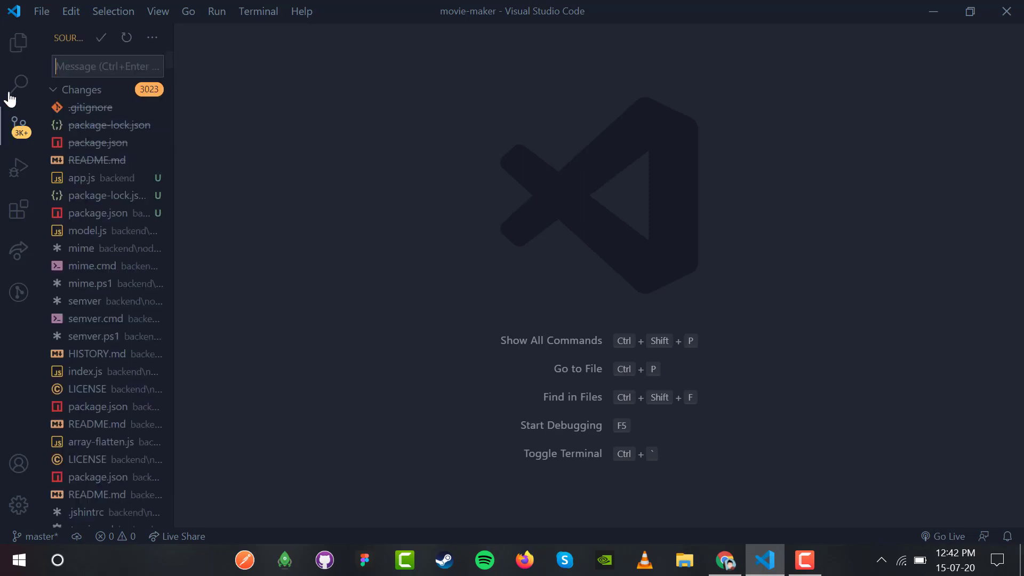
{"action": "left_click", "coordinate": [19, 42]}
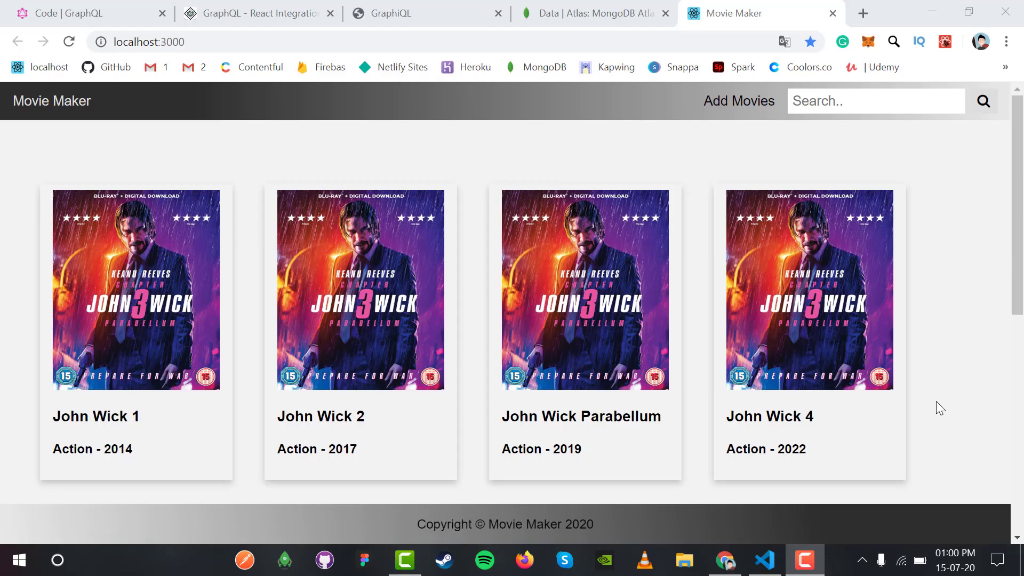
{"action": "scroll", "scroll_direction": "down", "scroll_amount": 3}
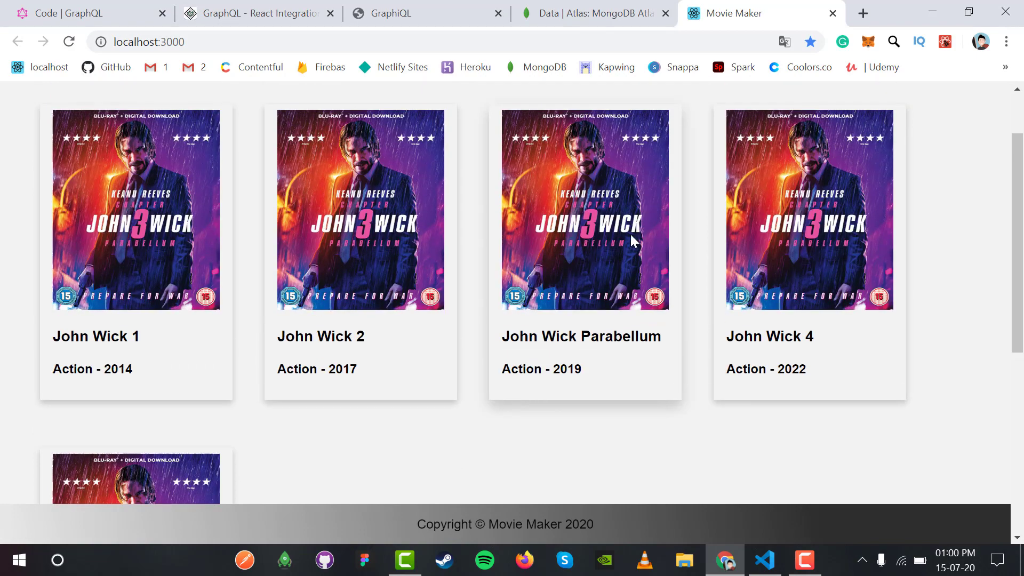
{"action": "mouse_move", "coordinate": [691, 373]}
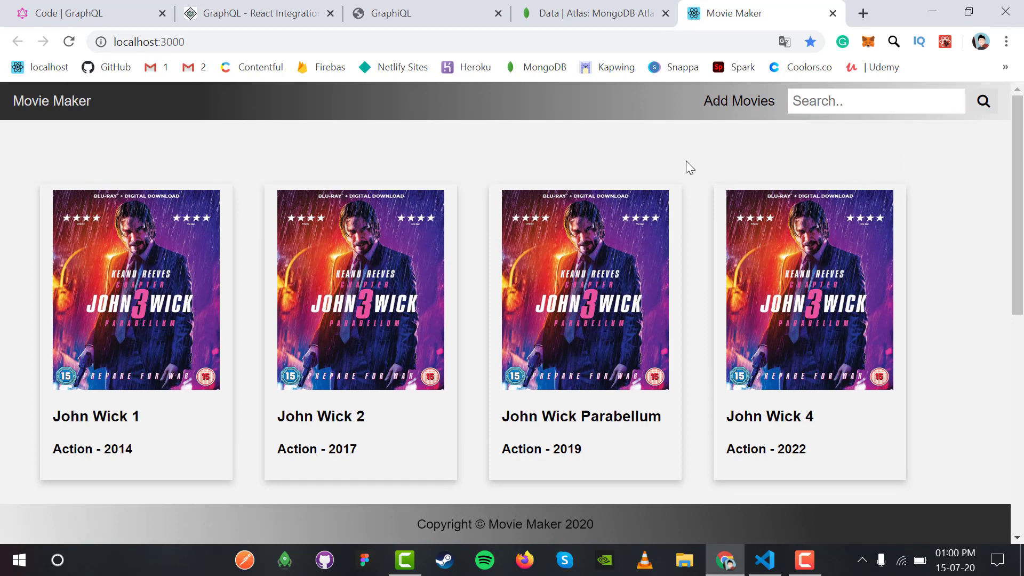
{"action": "mouse_move", "coordinate": [697, 161]}
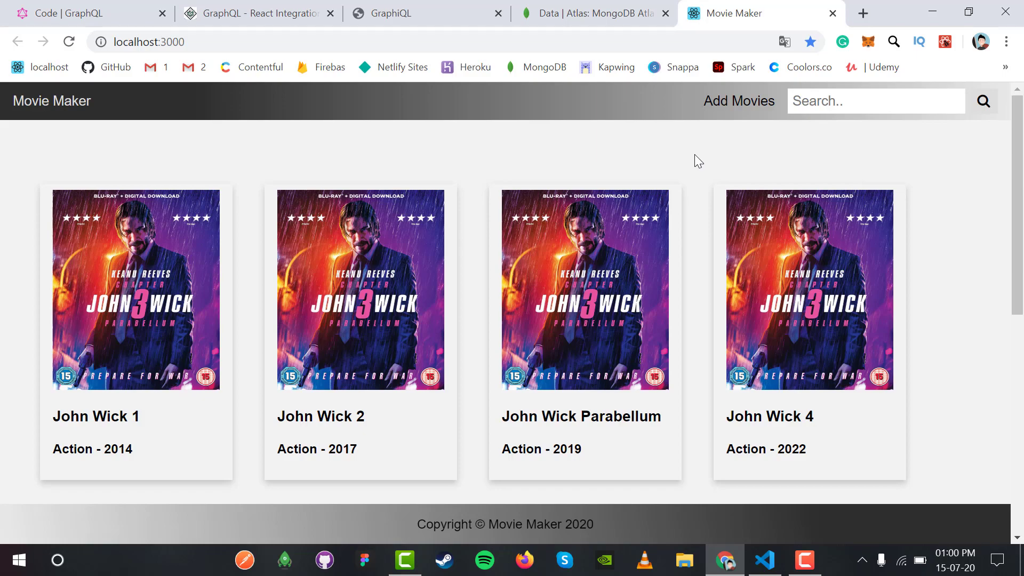